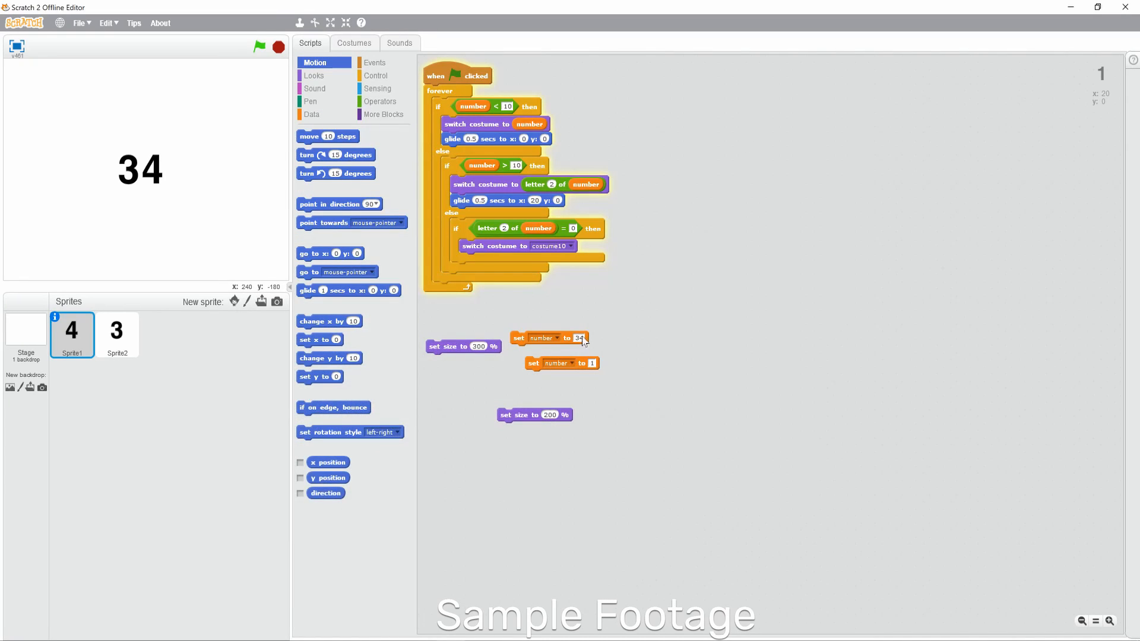
# Step: Move the set number block aside and run it so the stage counter reads 99
pyautogui.moveTo(550, 337); pyautogui.dragTo(679, 296)
pyautogui.write('15')
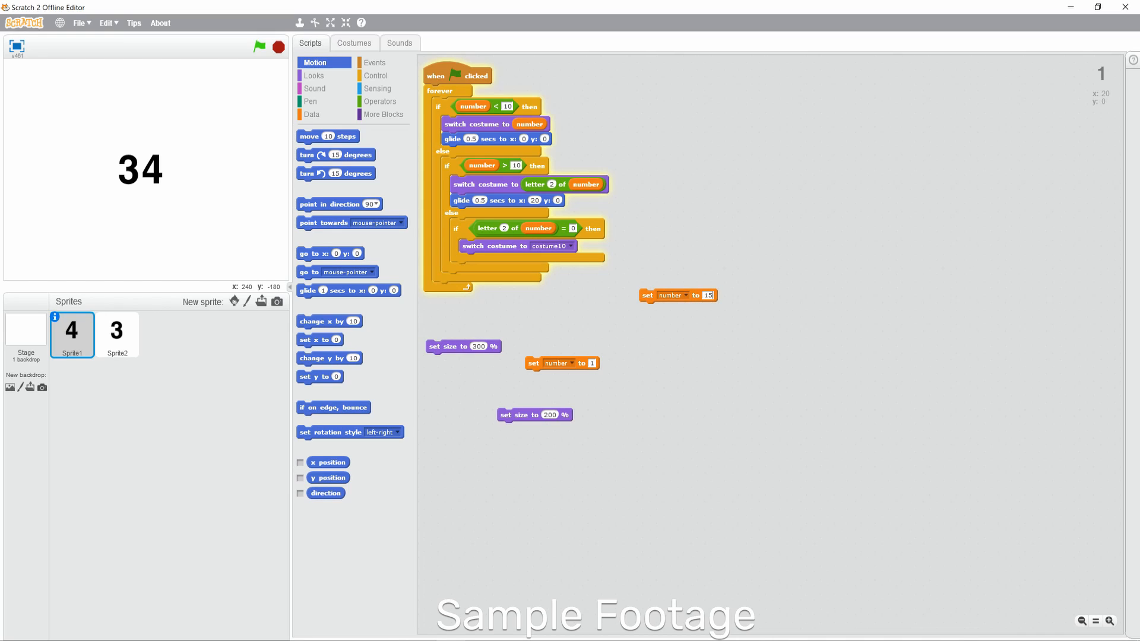
pyautogui.moveTo(160, 202)
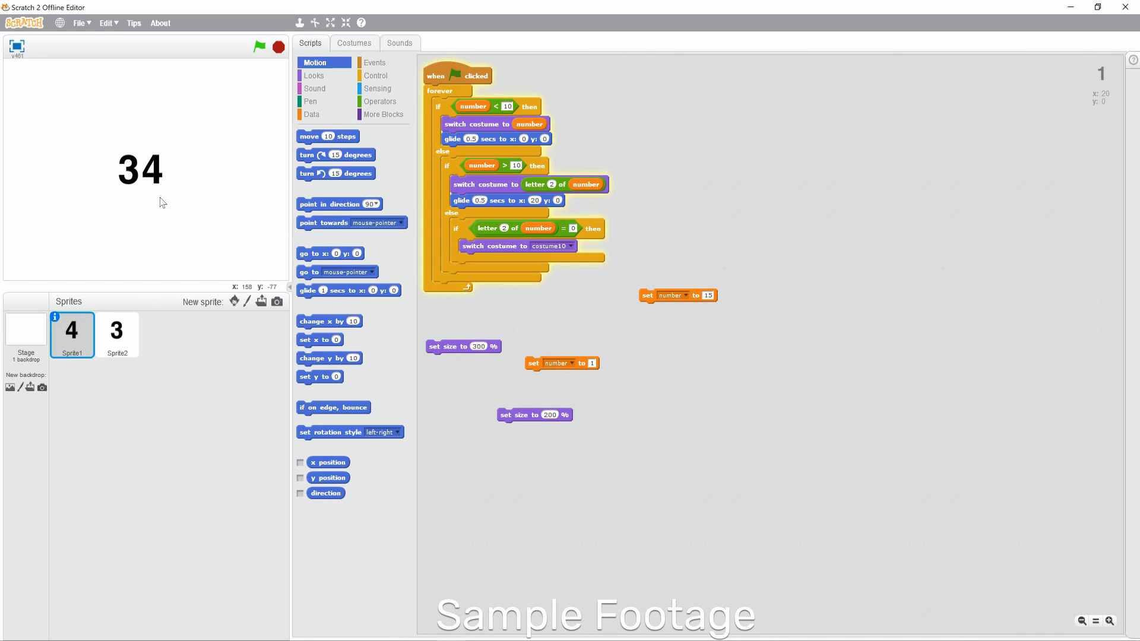
pyautogui.click(676, 296)
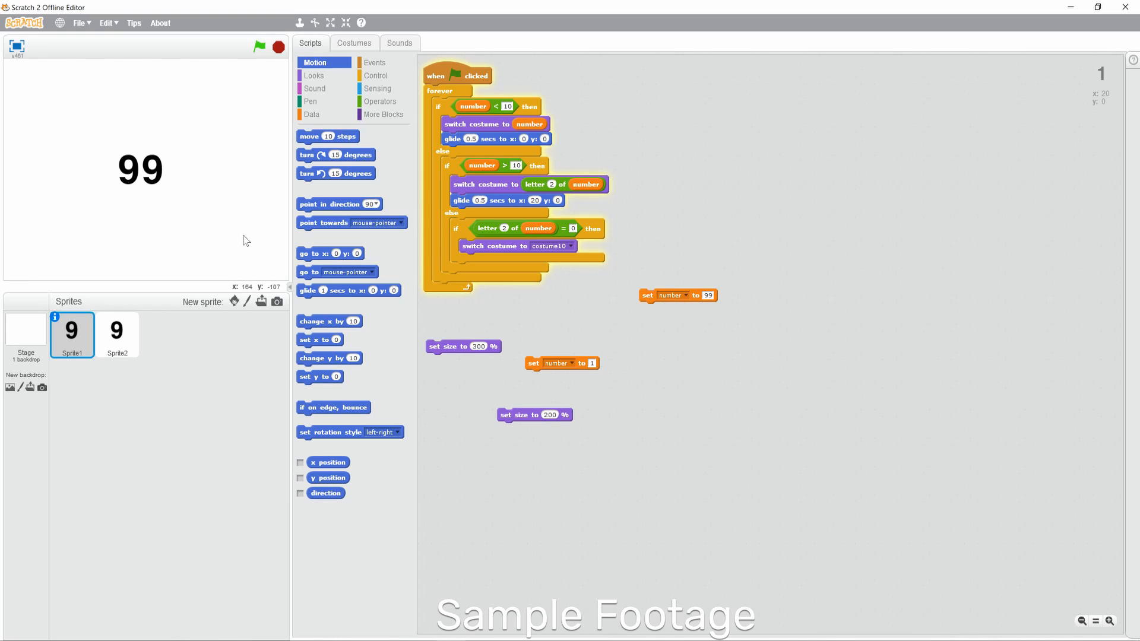
pyautogui.moveTo(739, 314)
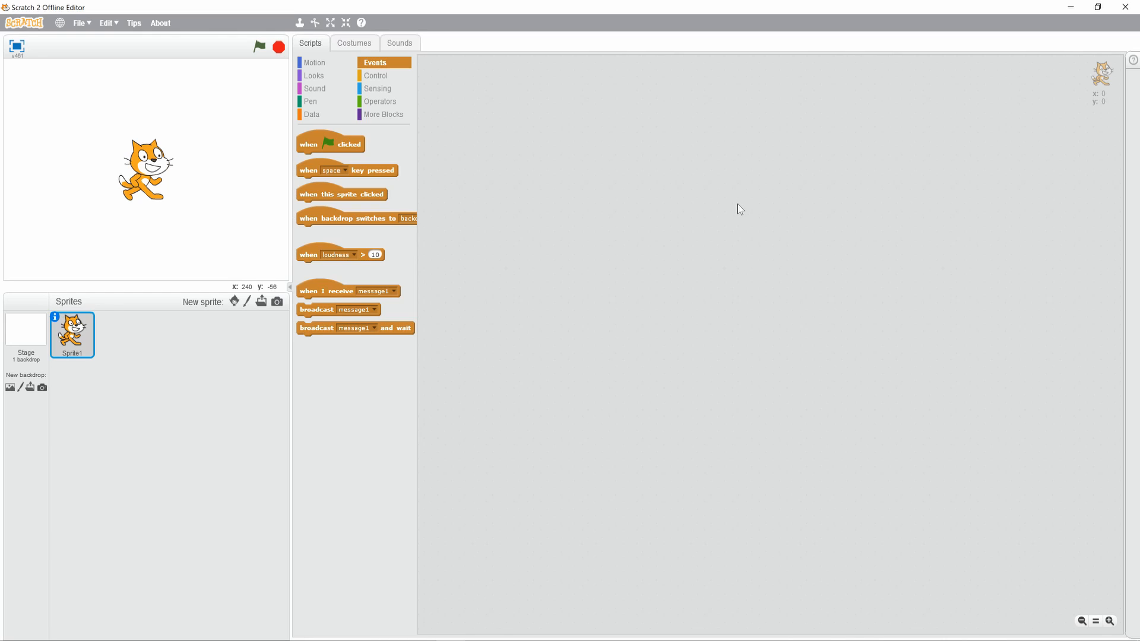
# Step: Delete the default cat sprite and start painting a new blank sprite
pyautogui.rightClick(72, 335)
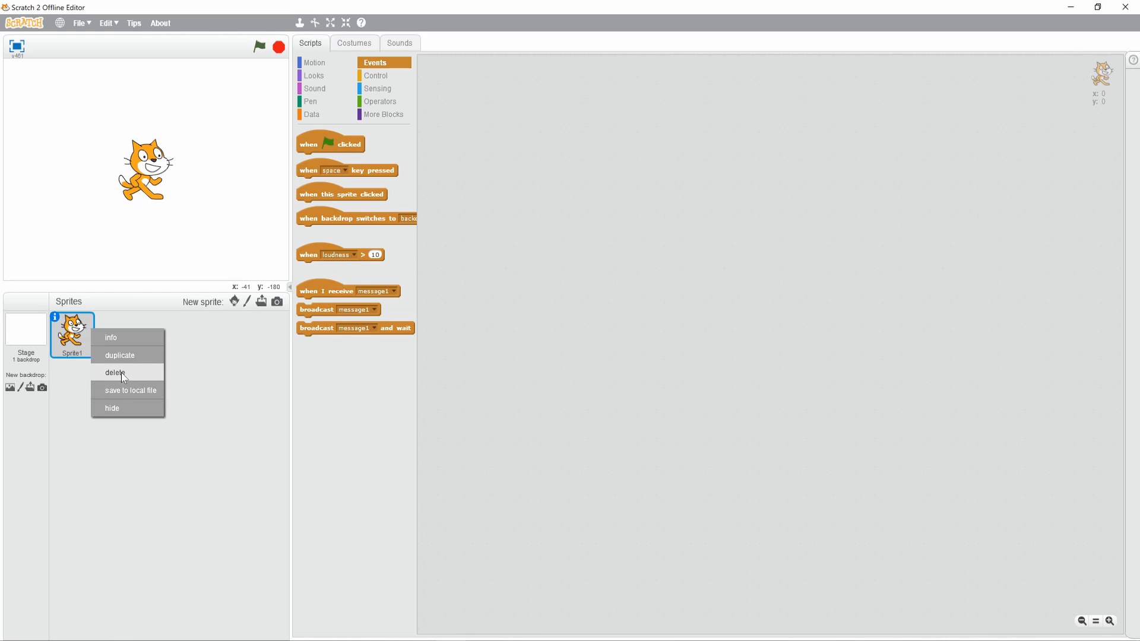
pyautogui.click(115, 373)
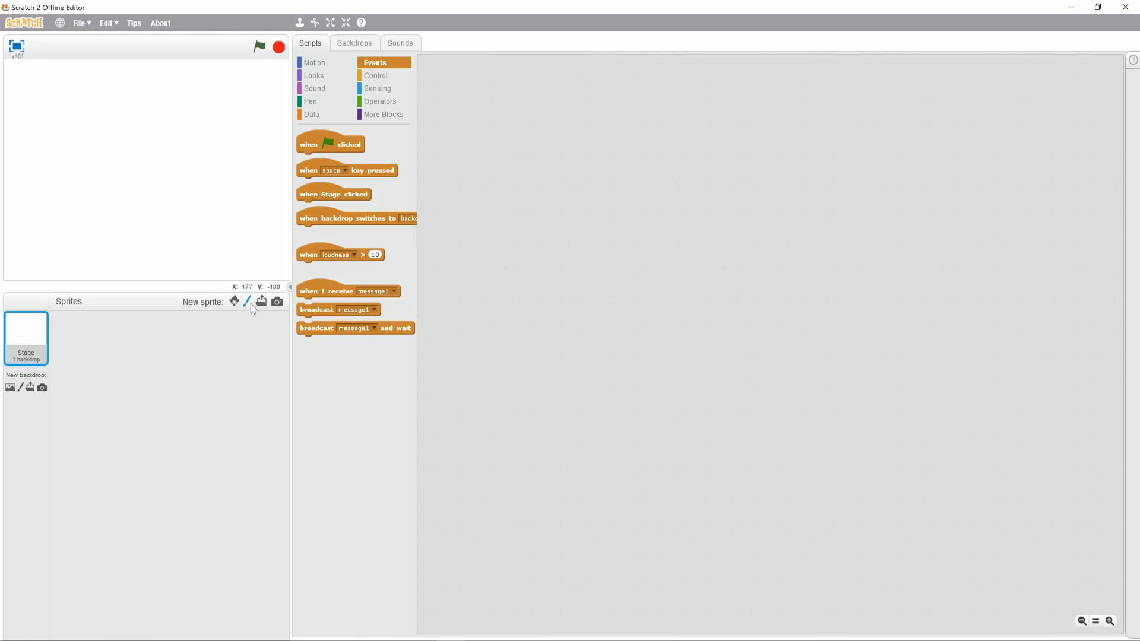
pyautogui.click(246, 301)
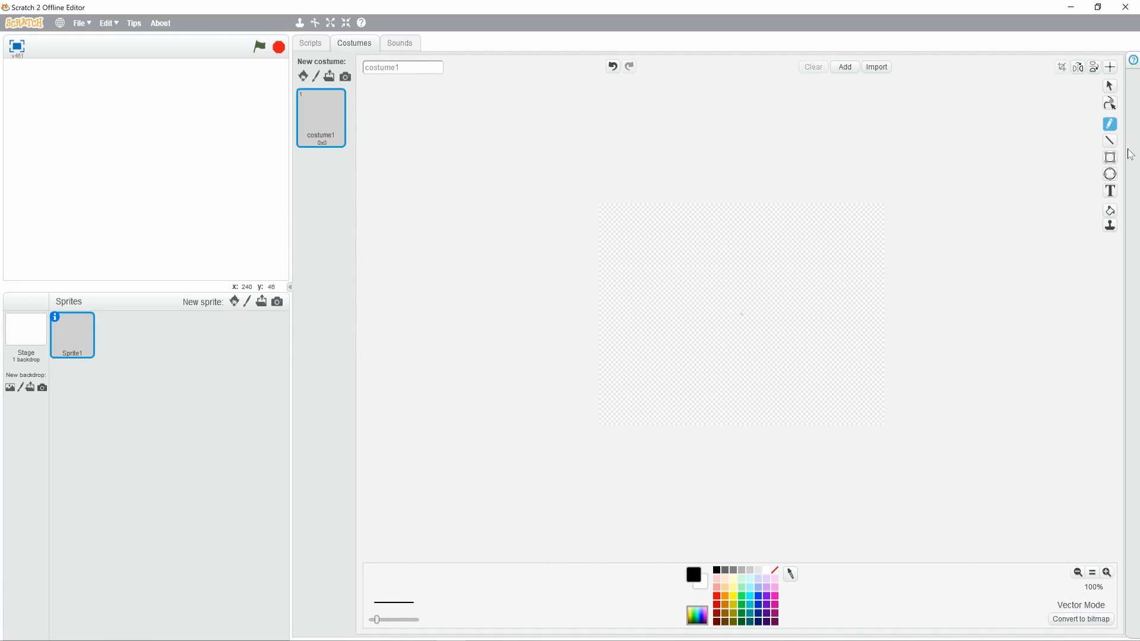
# Step: Write the digit 1 on the canvas with the Text tool, then duplicate costumes for digits 2 and 3
pyautogui.click(1109, 191)
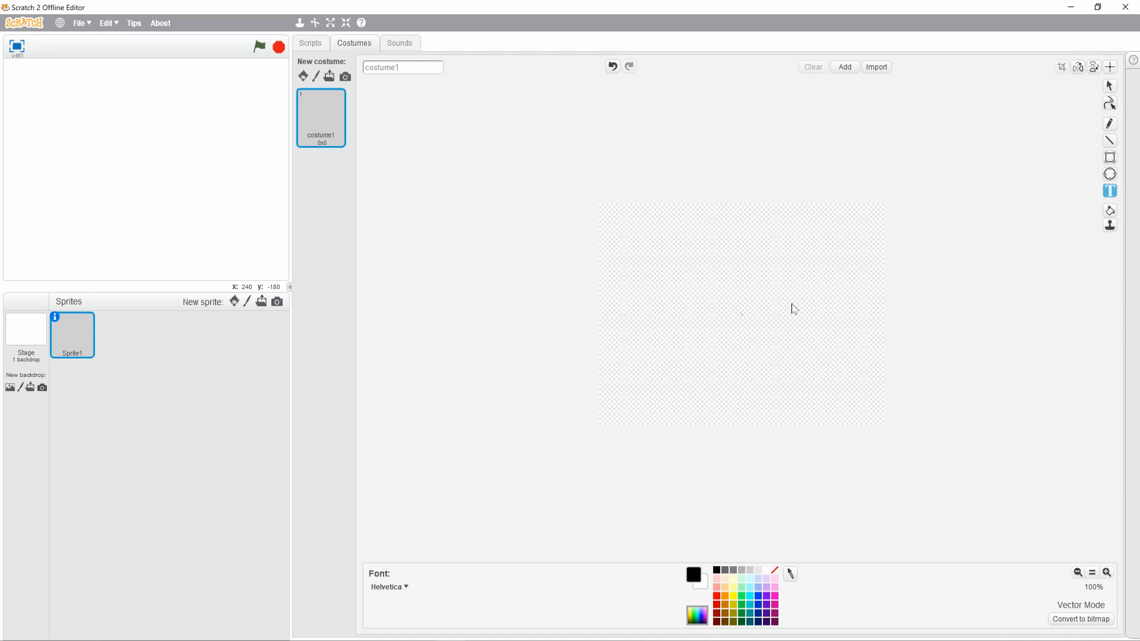
pyautogui.click(740, 308)
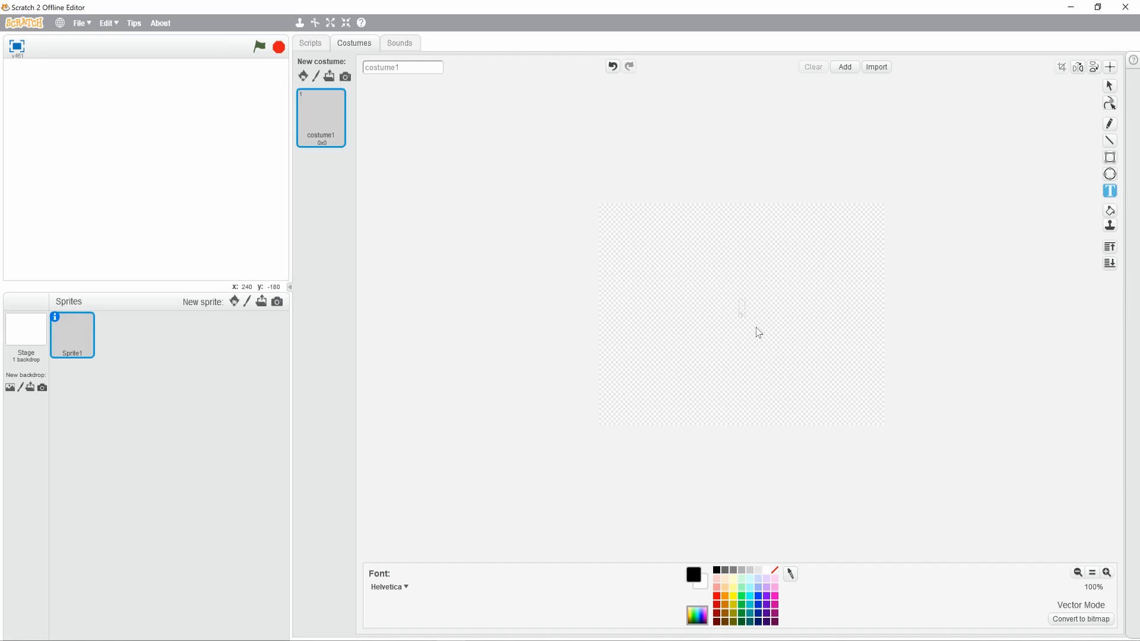
pyautogui.click(740, 307)
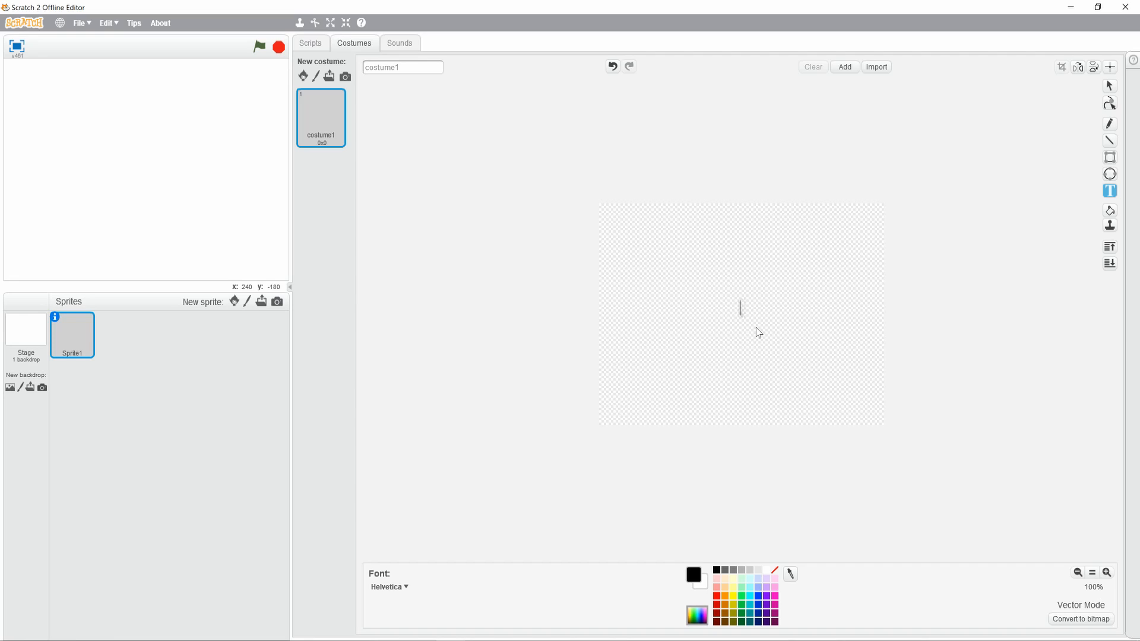
pyautogui.write('1')
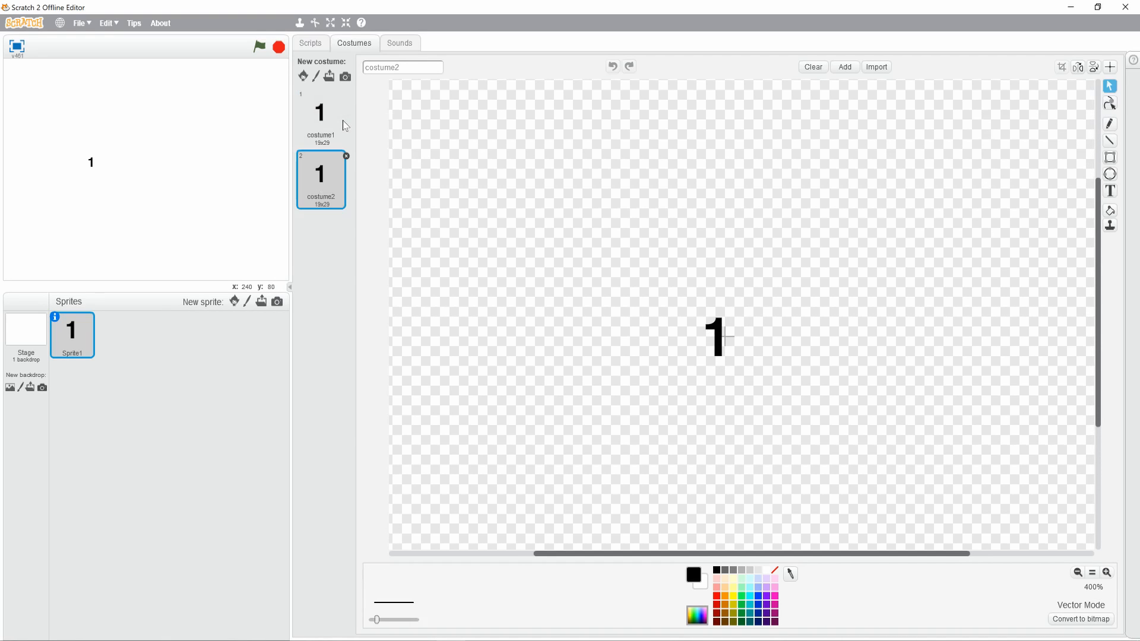
pyautogui.click(1109, 190)
pyautogui.write('2')
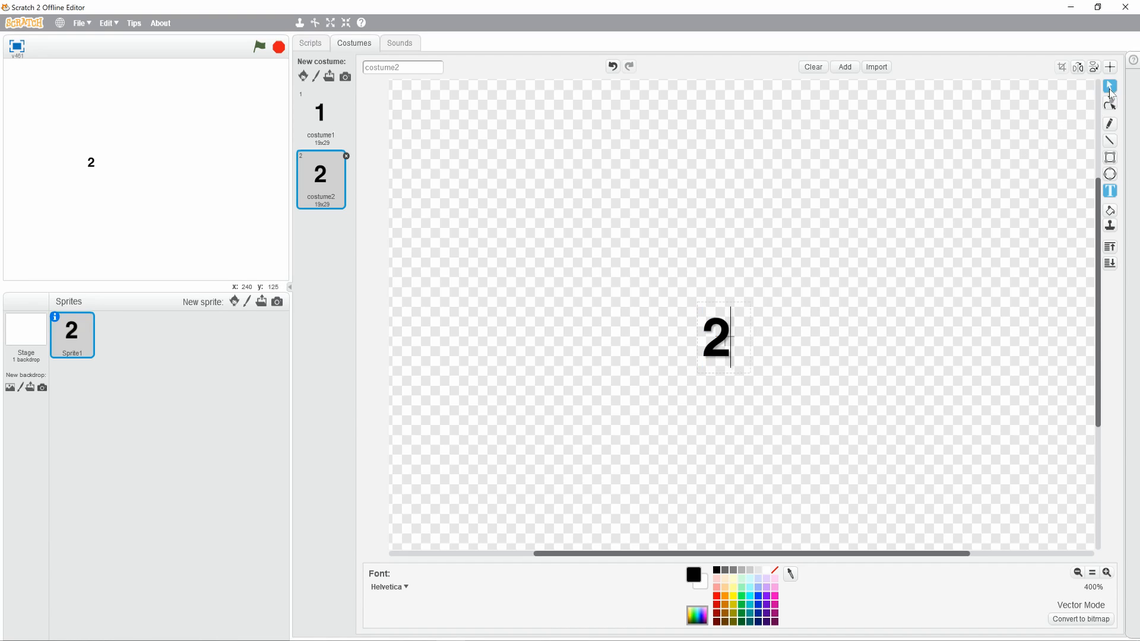
pyautogui.rightClick(320, 178)
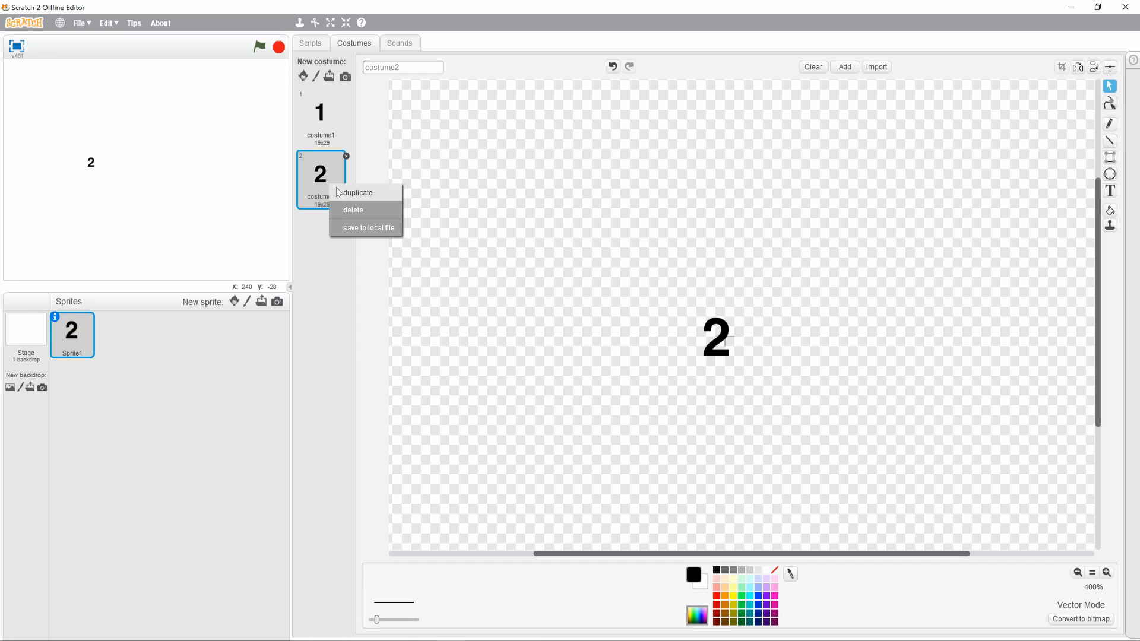
pyautogui.click(357, 192)
pyautogui.write('3')
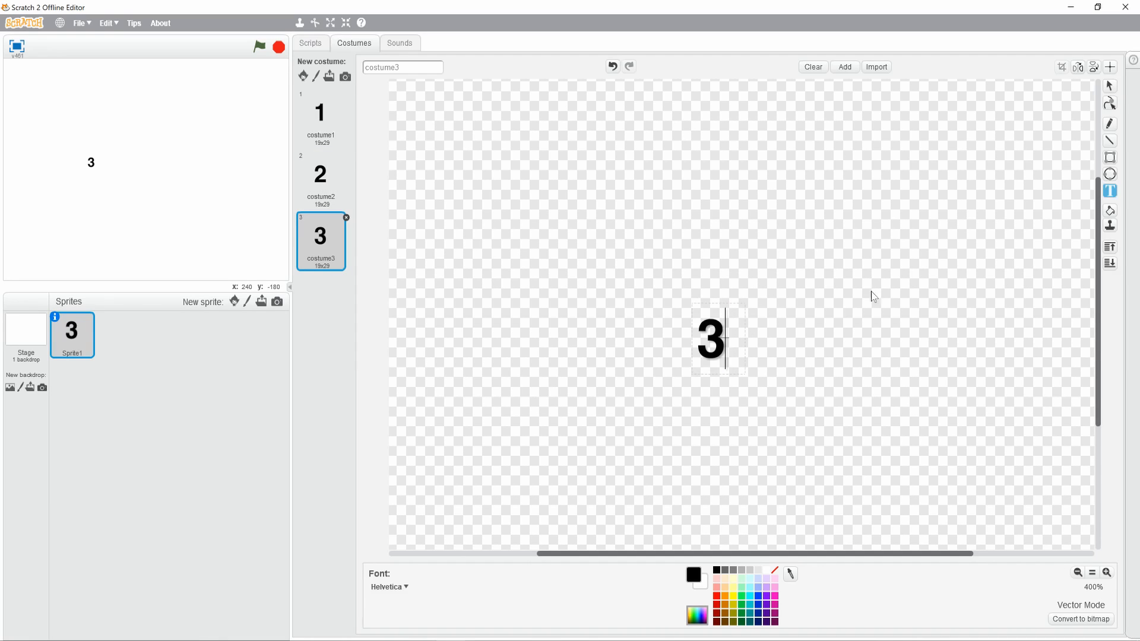
# Step: Duplicate and retype costumes until the sprite has digits 1-9 and a tenth costume showing 0
pyautogui.rightClick(321, 239)
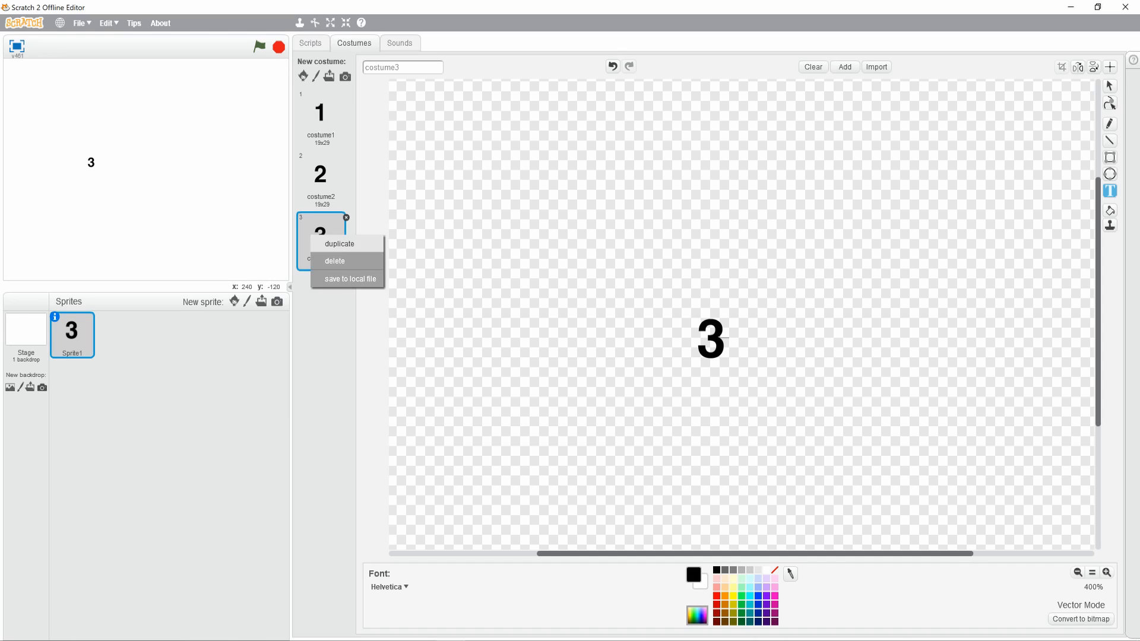
pyautogui.click(338, 243)
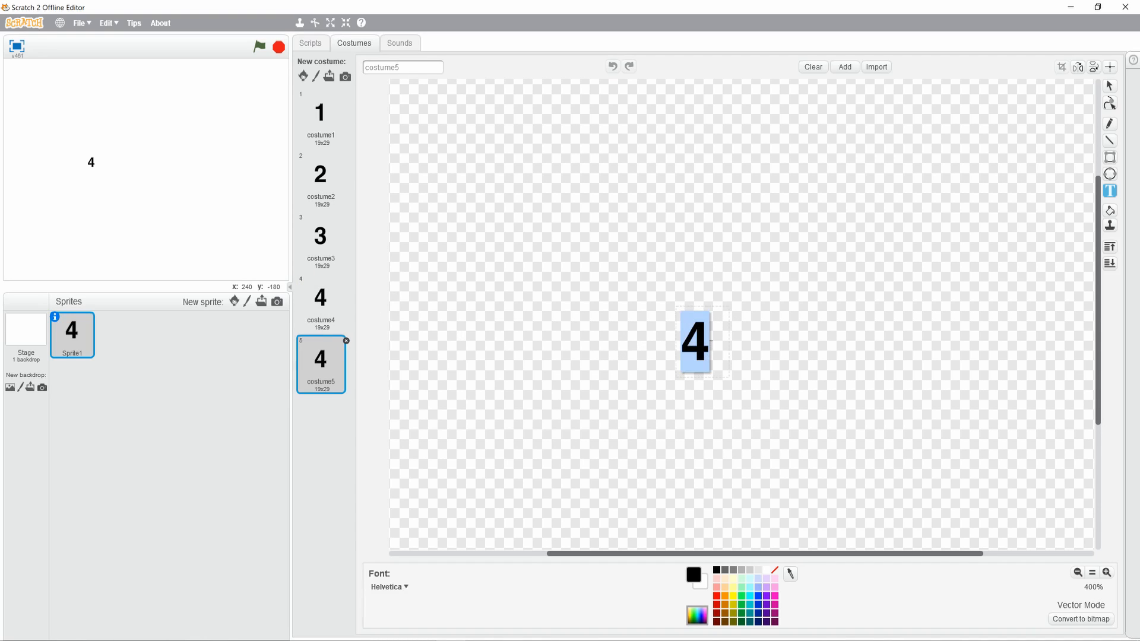
pyautogui.rightClick(321, 363)
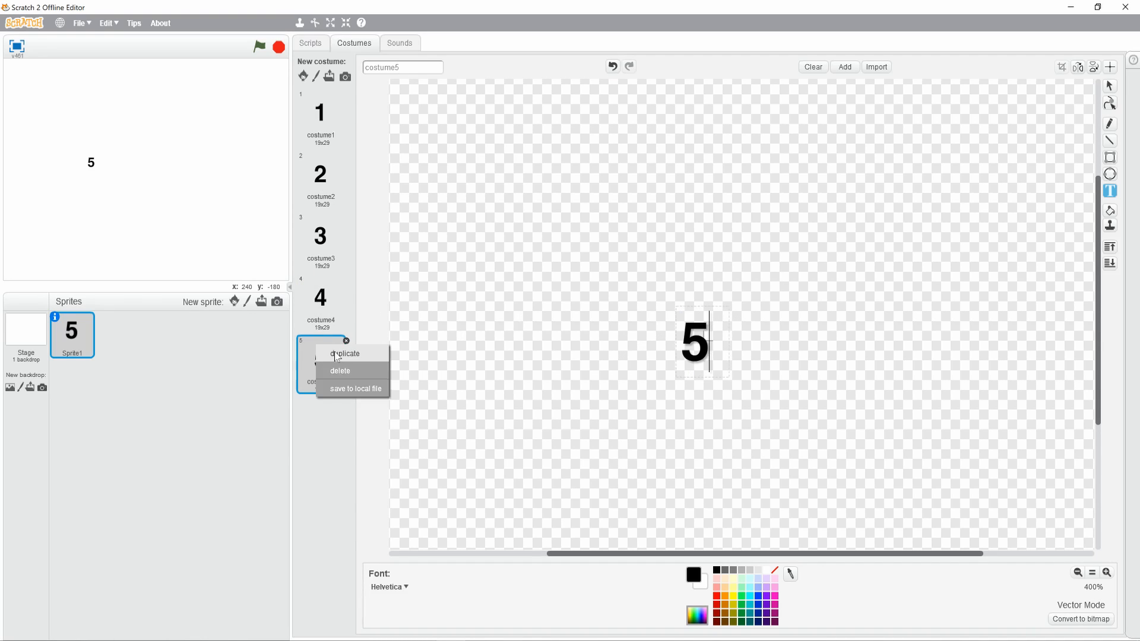
pyautogui.click(344, 354)
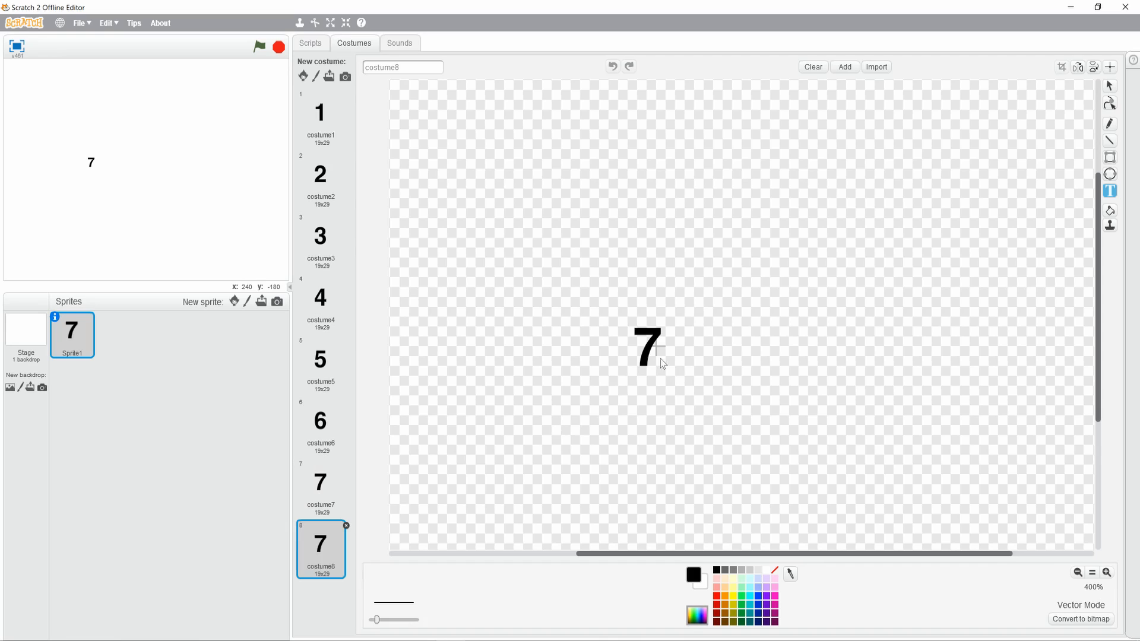
pyautogui.write('8')
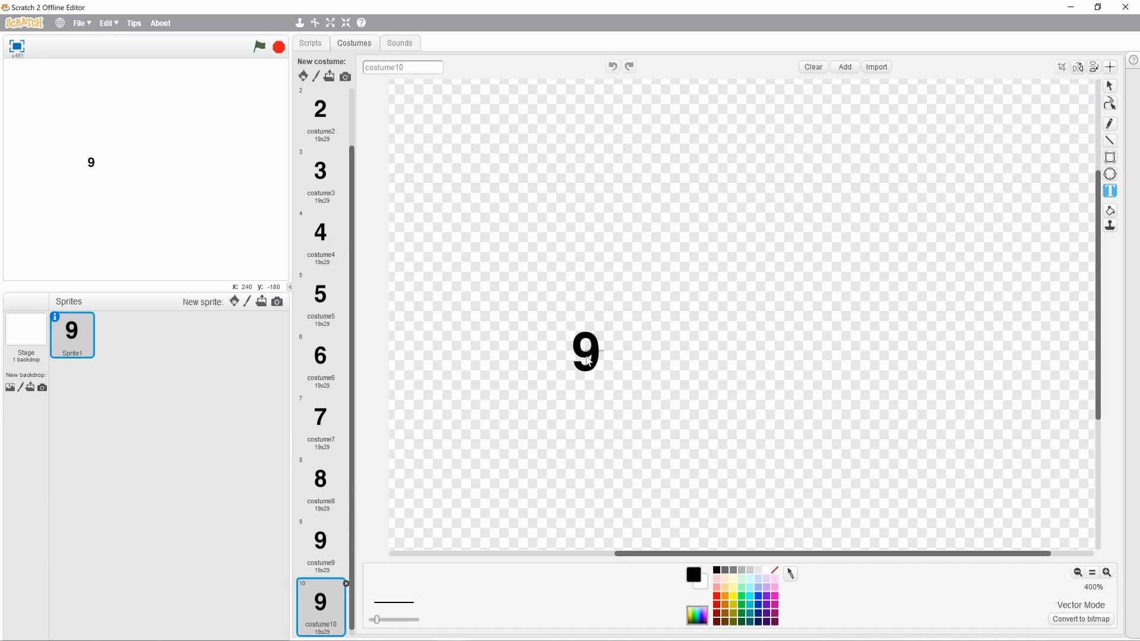
pyautogui.click(584, 352)
pyautogui.write('0')
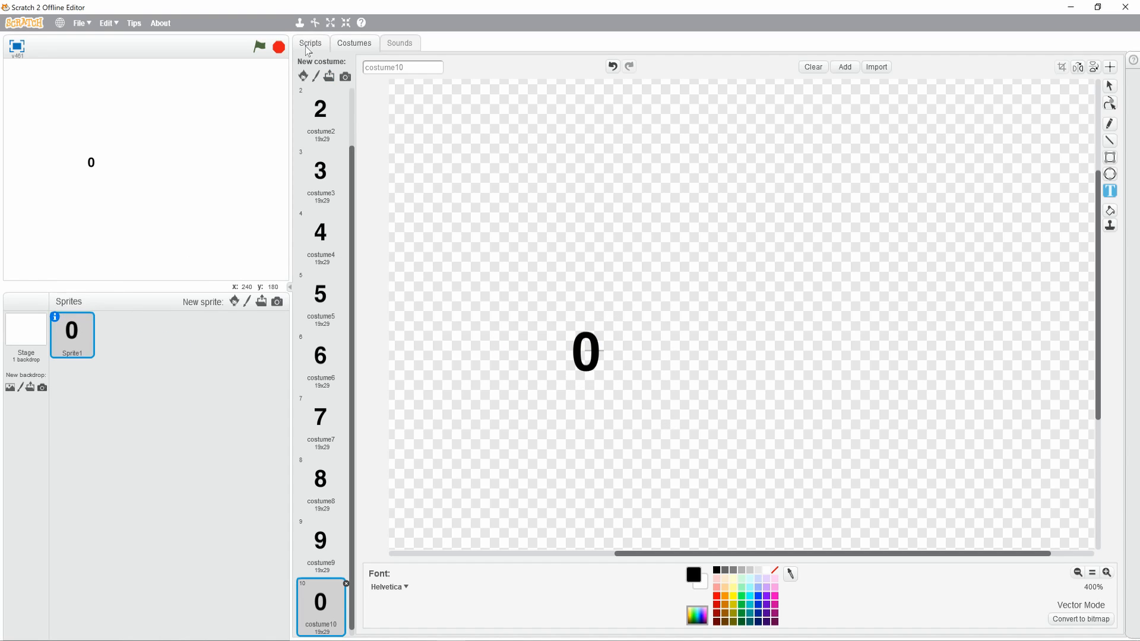
# Step: Build a green-flag script with a forever loop holding an if/else and a less-than comparison
pyautogui.click(310, 43)
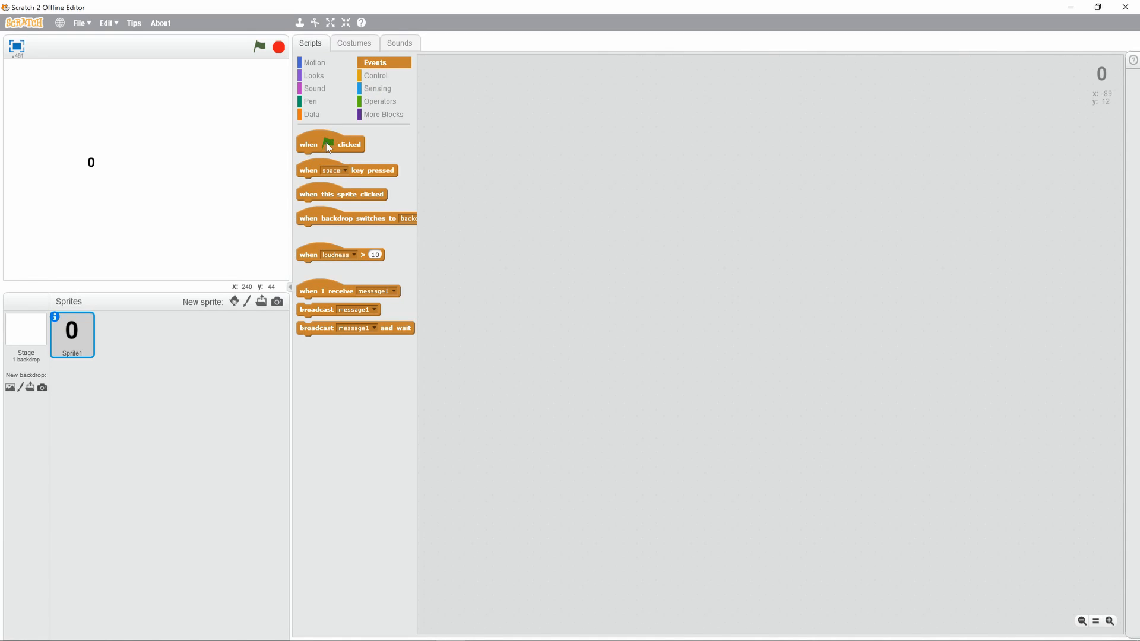
pyautogui.click(377, 75)
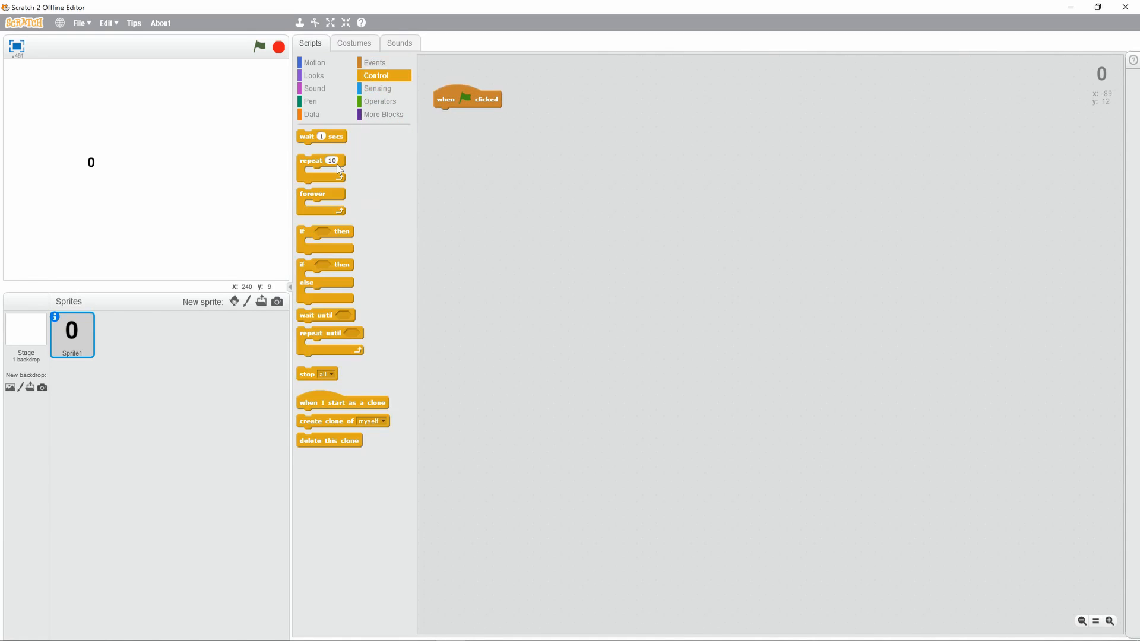
pyautogui.moveTo(313, 194); pyautogui.dragTo(452, 114)
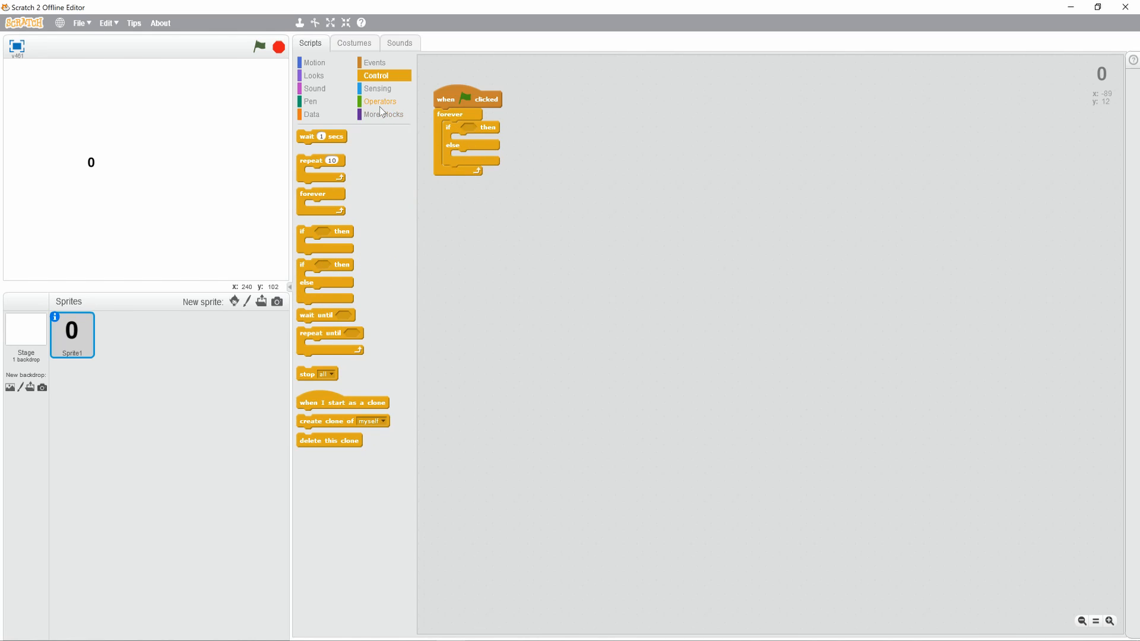
pyautogui.click(379, 101)
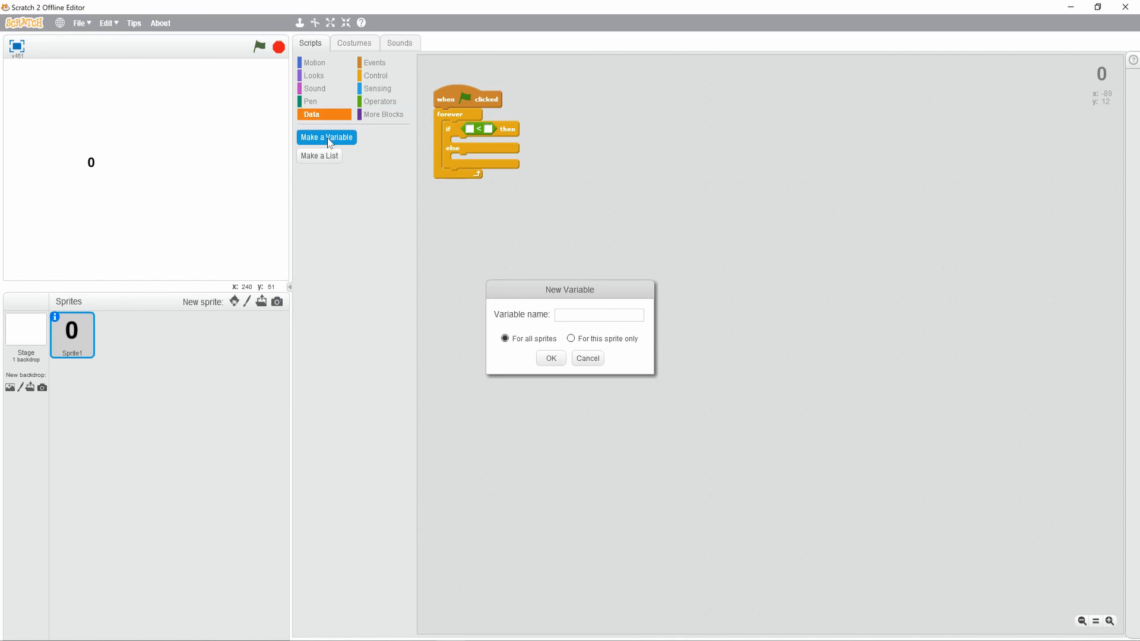
# Step: Create the variable number and make the if/else condition read number < 10
pyautogui.write('n')
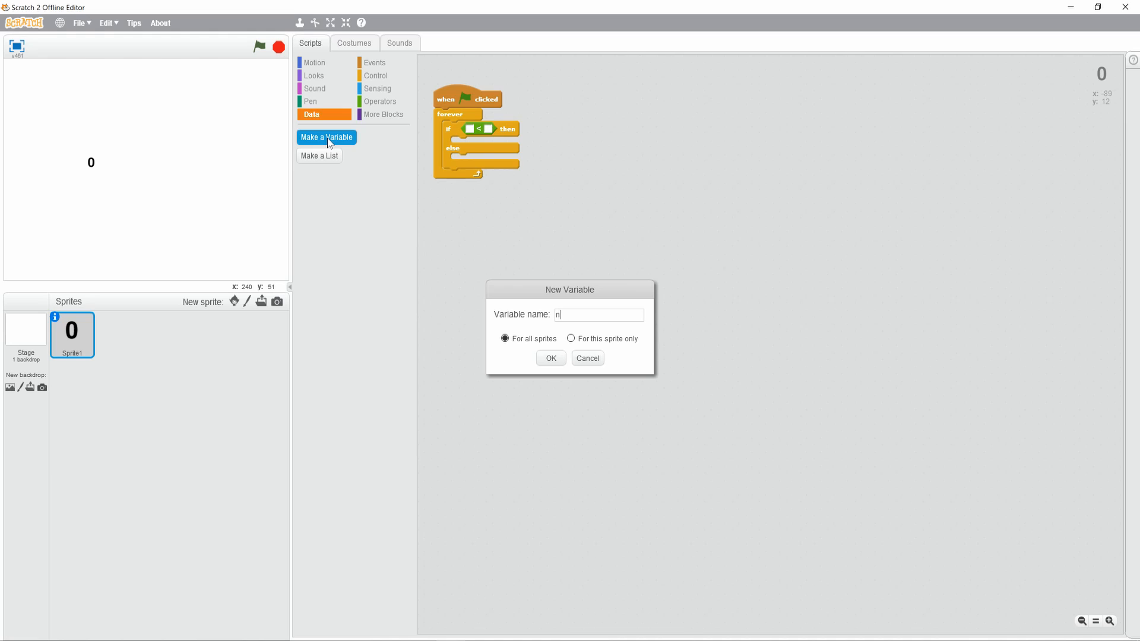
pyautogui.click(549, 359)
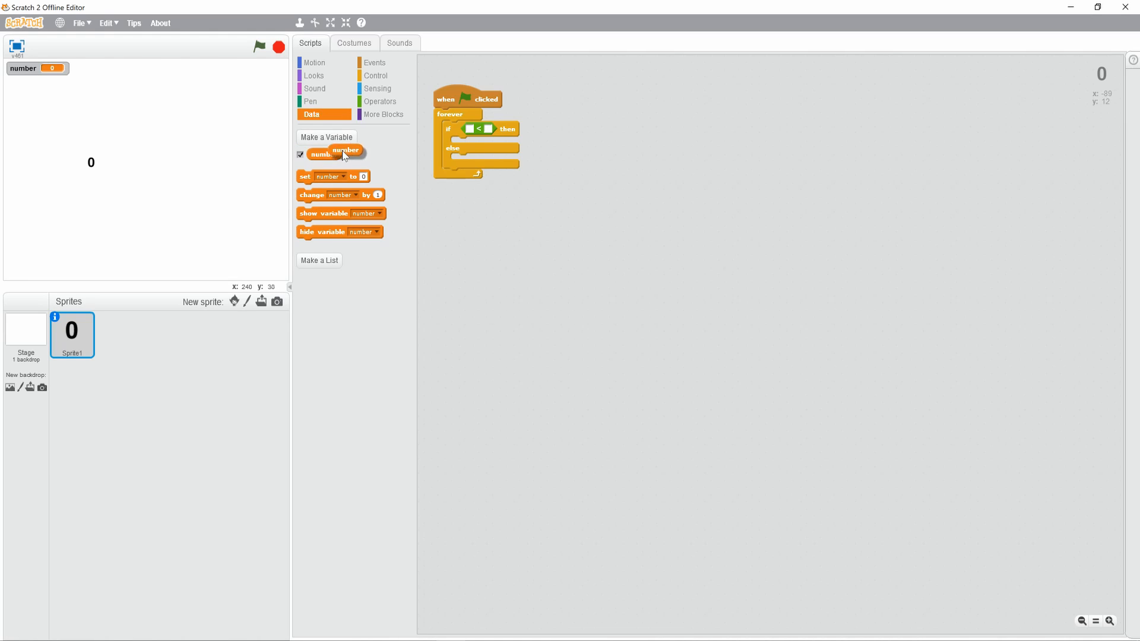
pyautogui.moveTo(336, 151); pyautogui.dragTo(481, 129)
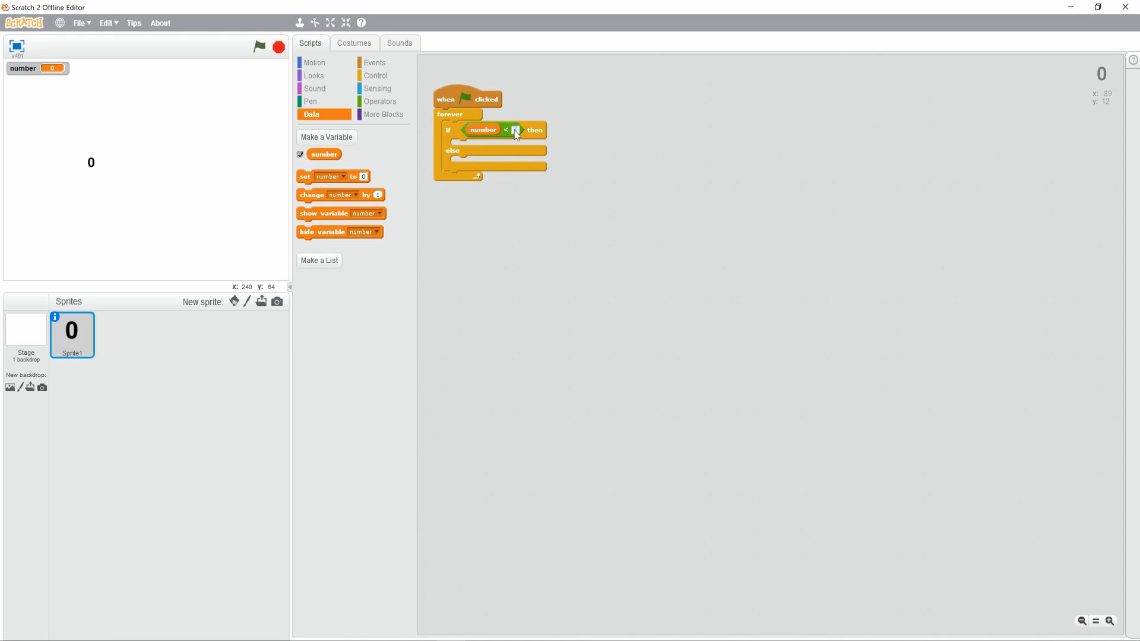
pyautogui.write('10')
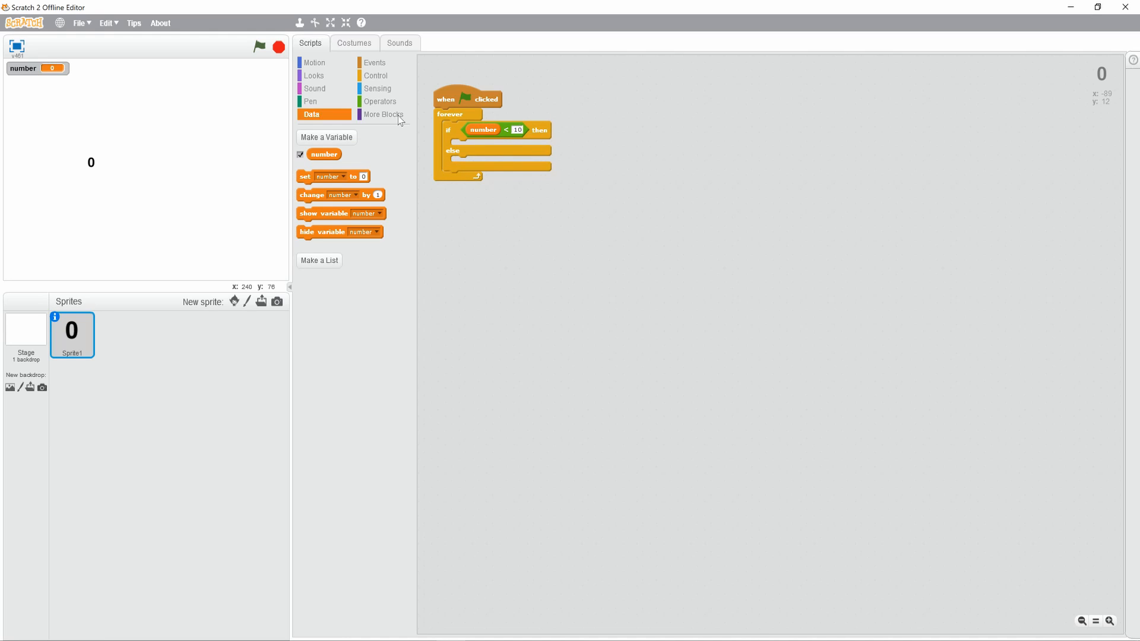
# Step: Make the if branch switch the costume to number, then show the sprite's costumes
pyautogui.click(314, 76)
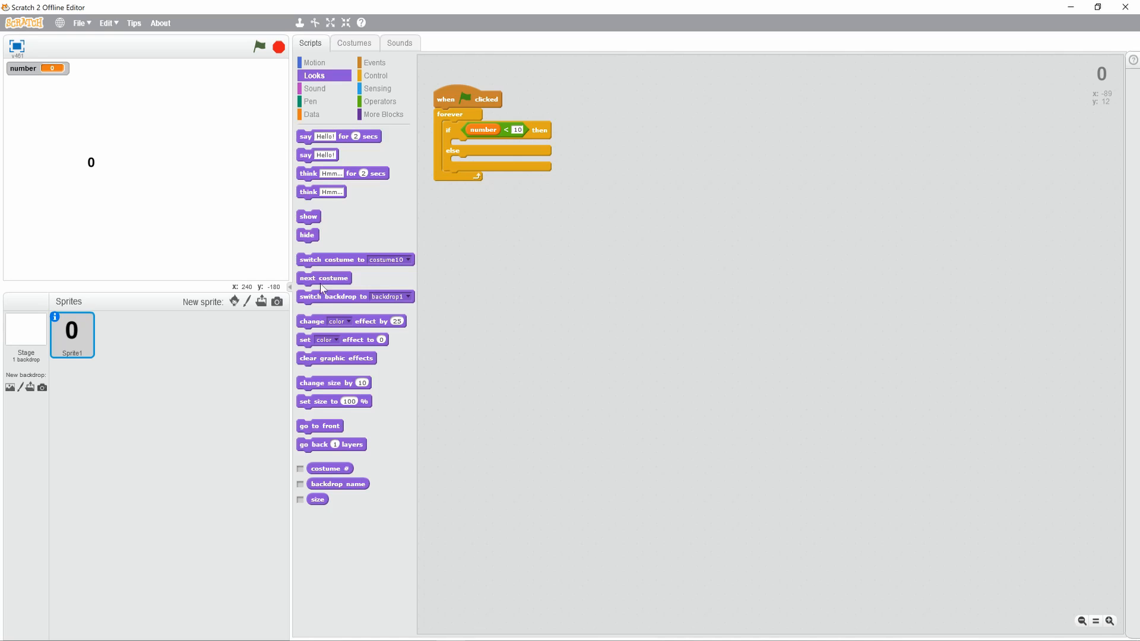
pyautogui.moveTo(309, 345)
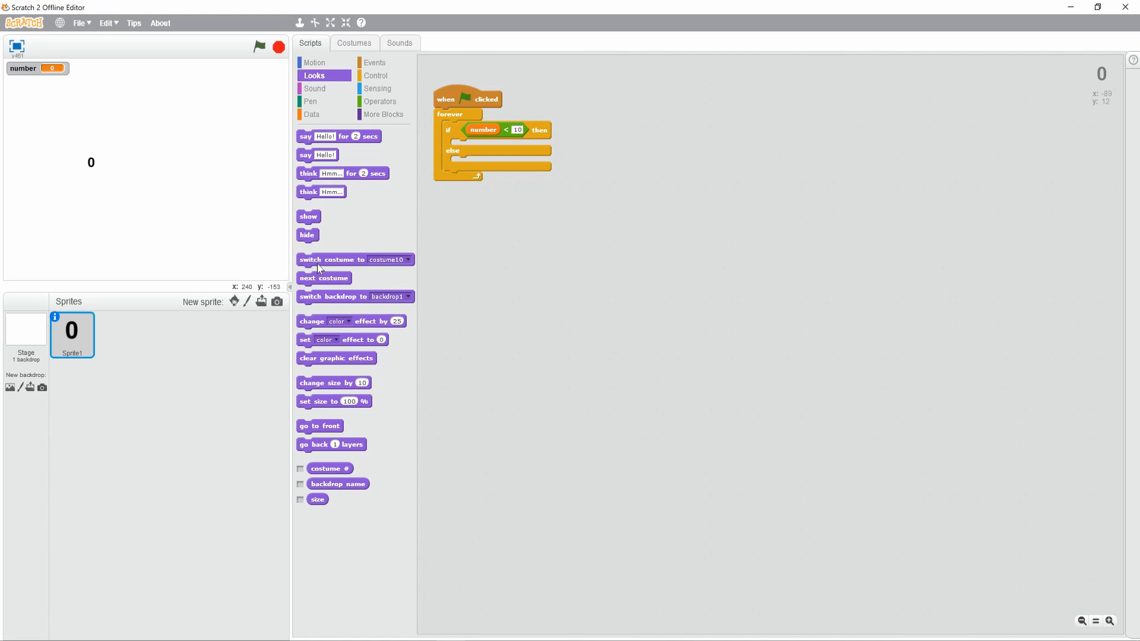
pyautogui.moveTo(355, 260); pyautogui.dragTo(509, 144)
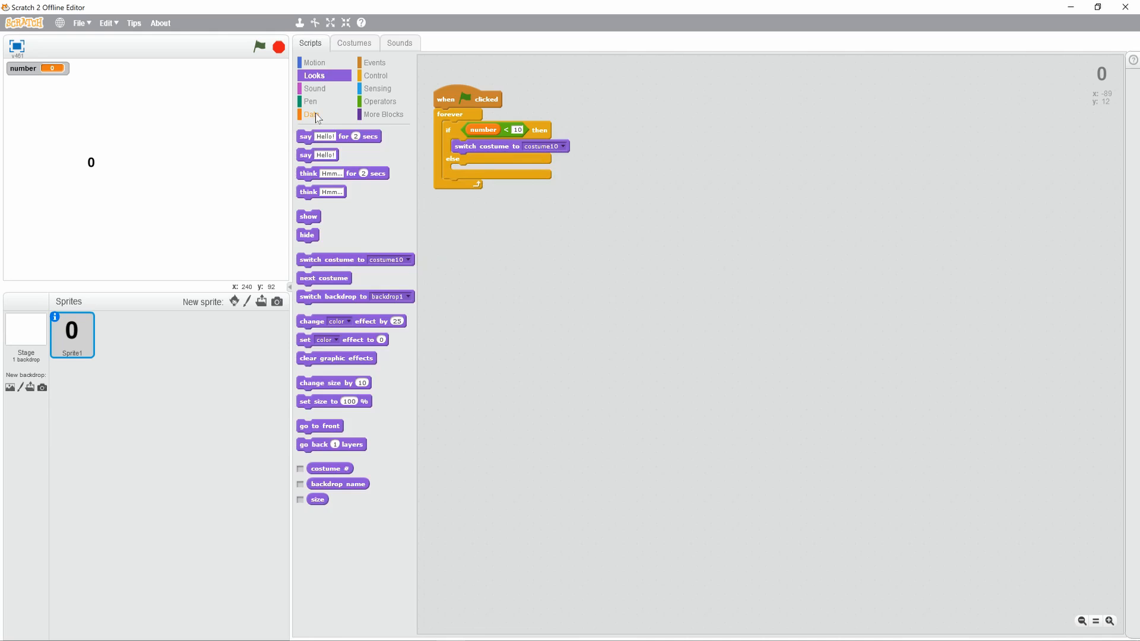
pyautogui.click(312, 114)
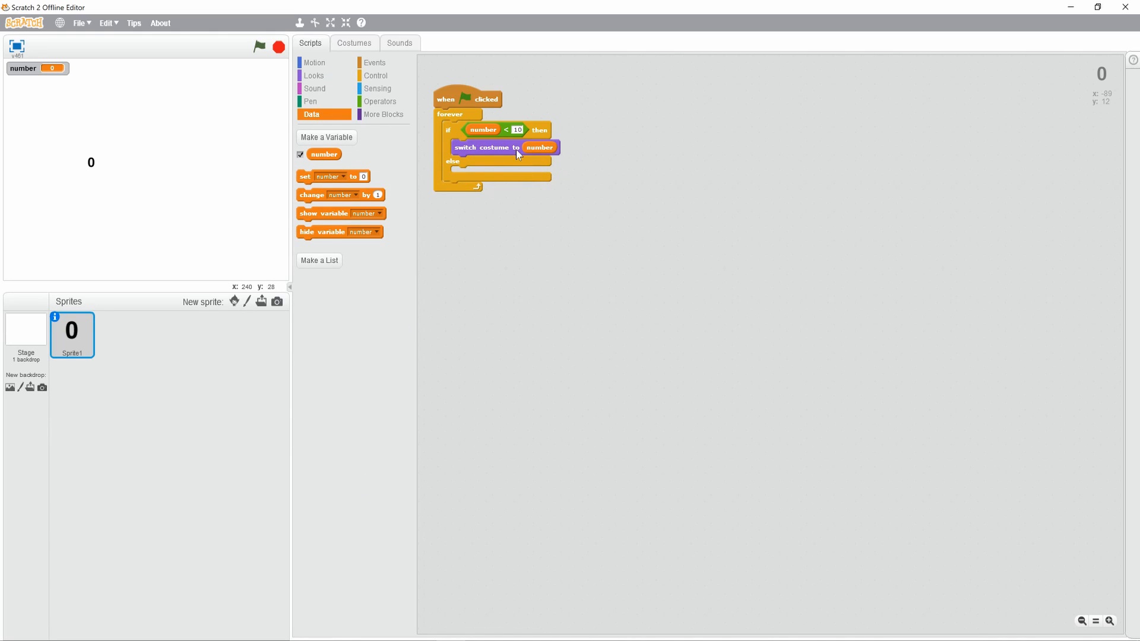
pyautogui.click(354, 43)
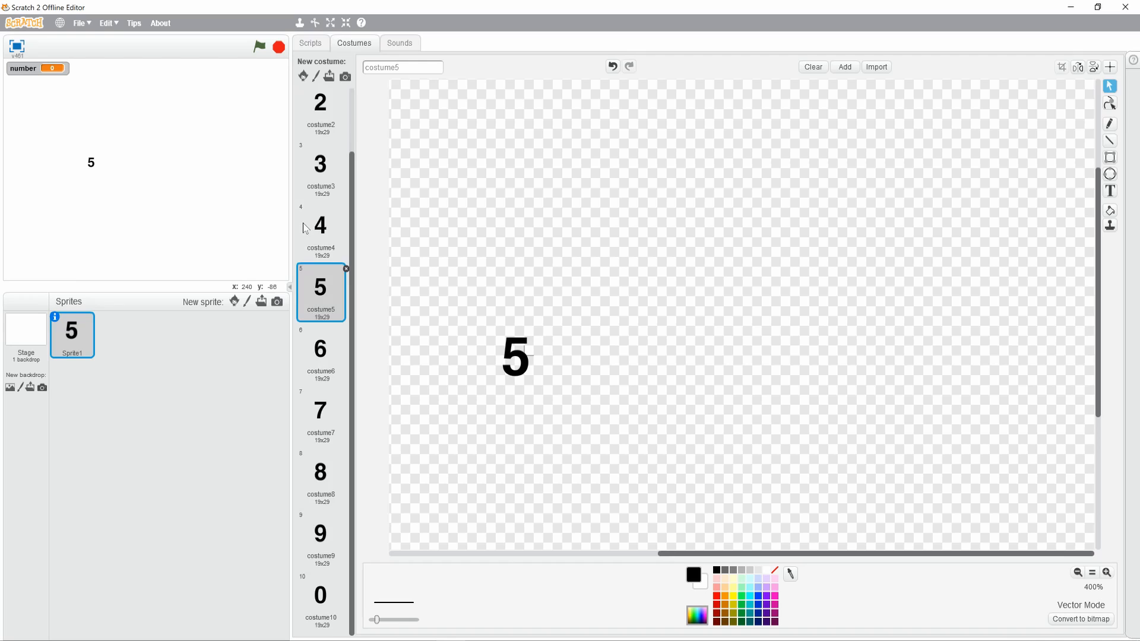
# Step: Make digit 4 the current costume and return to the scripts
pyautogui.click(319, 229)
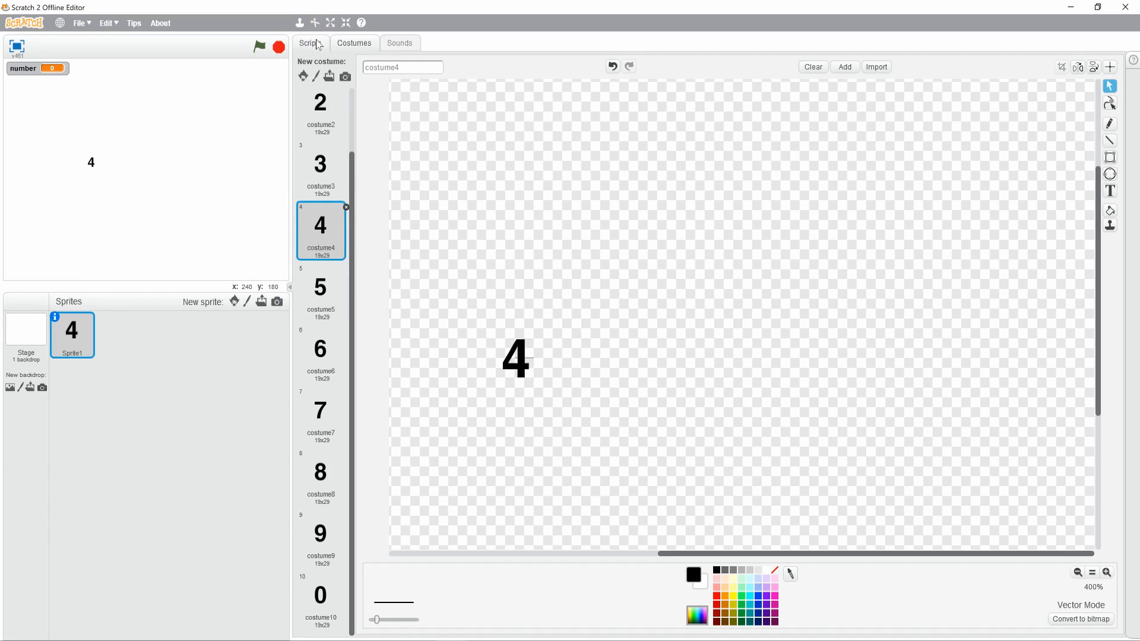
pyautogui.click(310, 43)
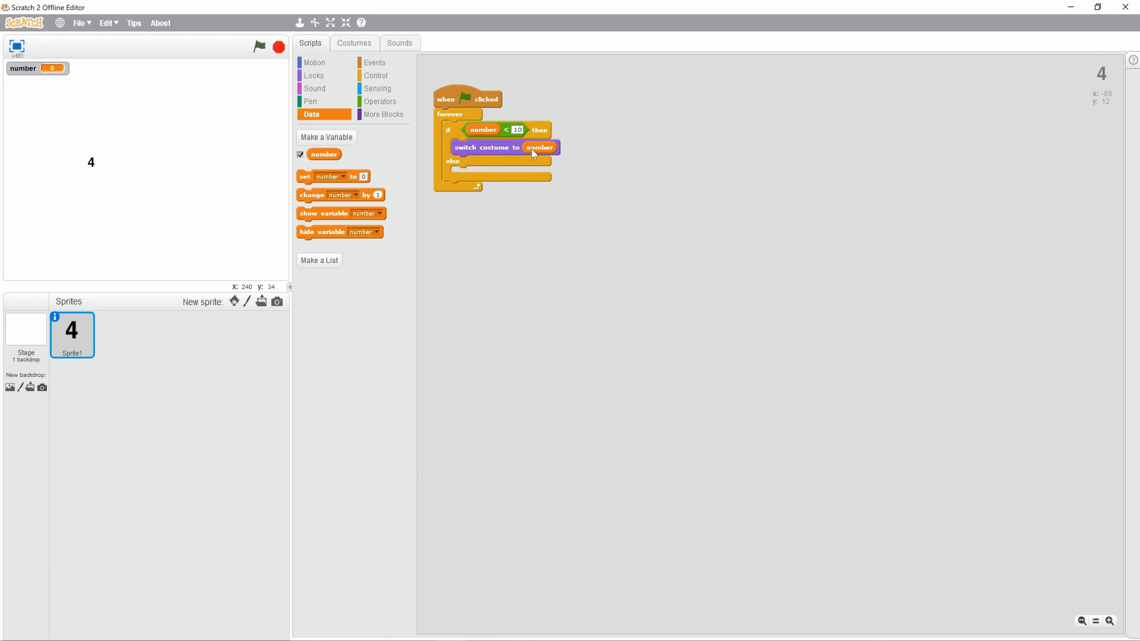
pyautogui.moveTo(319, 158)
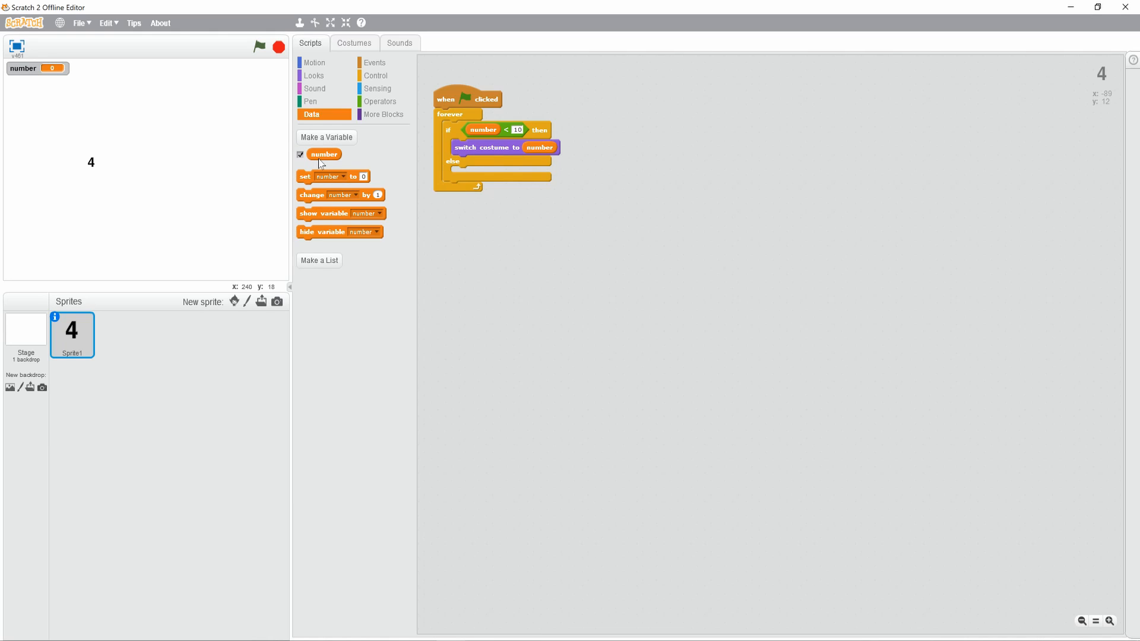
# Step: Nest an if/else in the else branch testing number > 10, switching costume to letter 2 of number
pyautogui.click(313, 62)
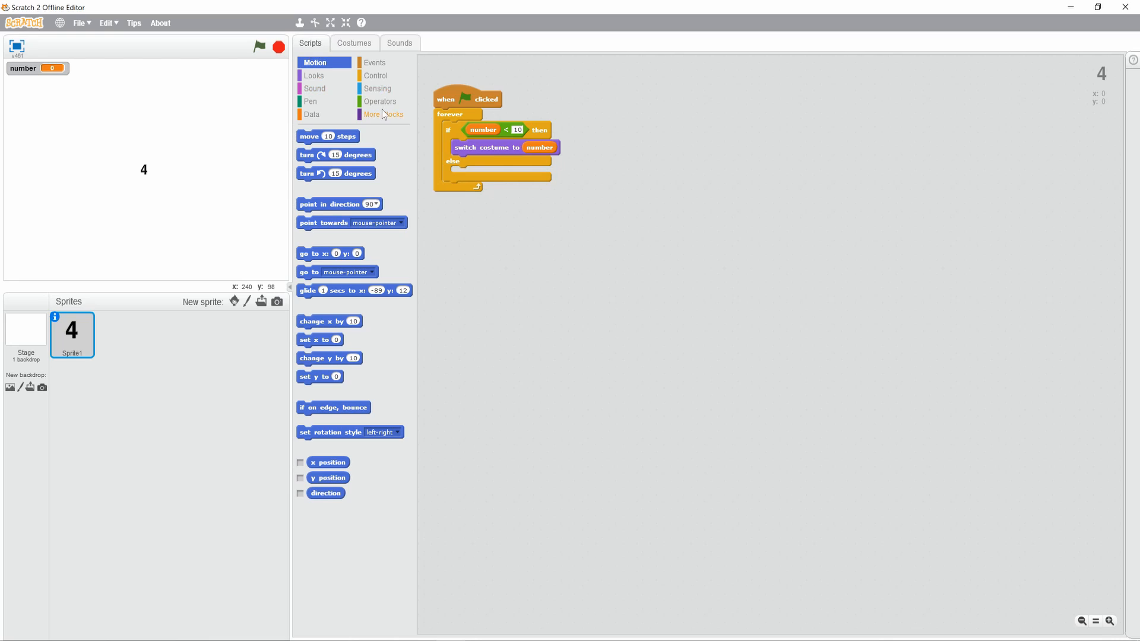
pyautogui.click(376, 75)
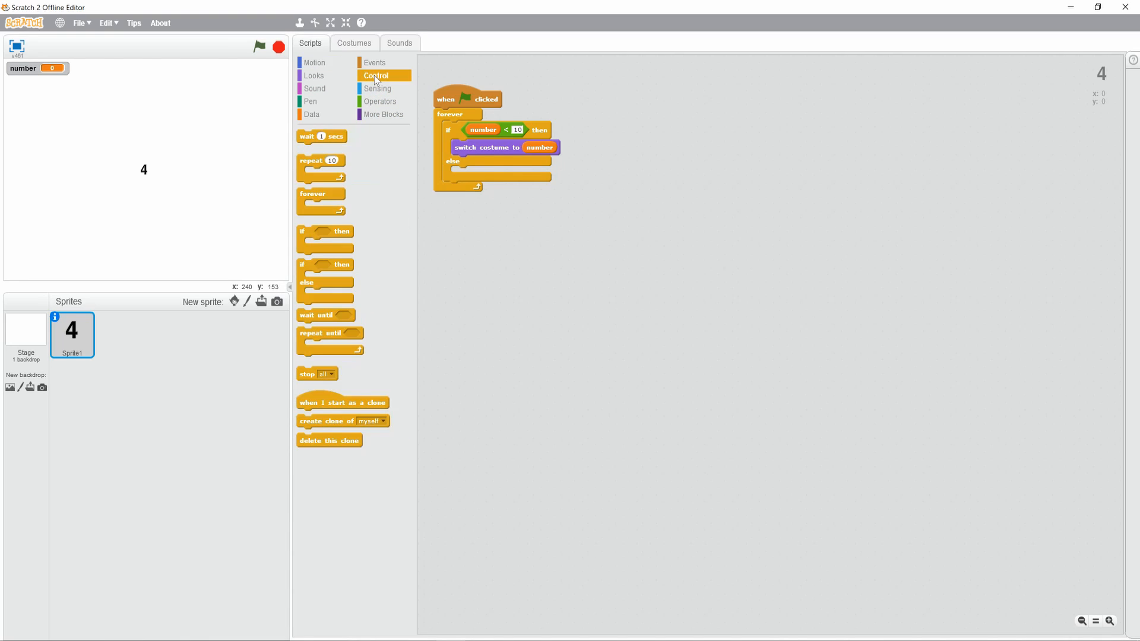
pyautogui.moveTo(323, 274); pyautogui.dragTo(396, 258)
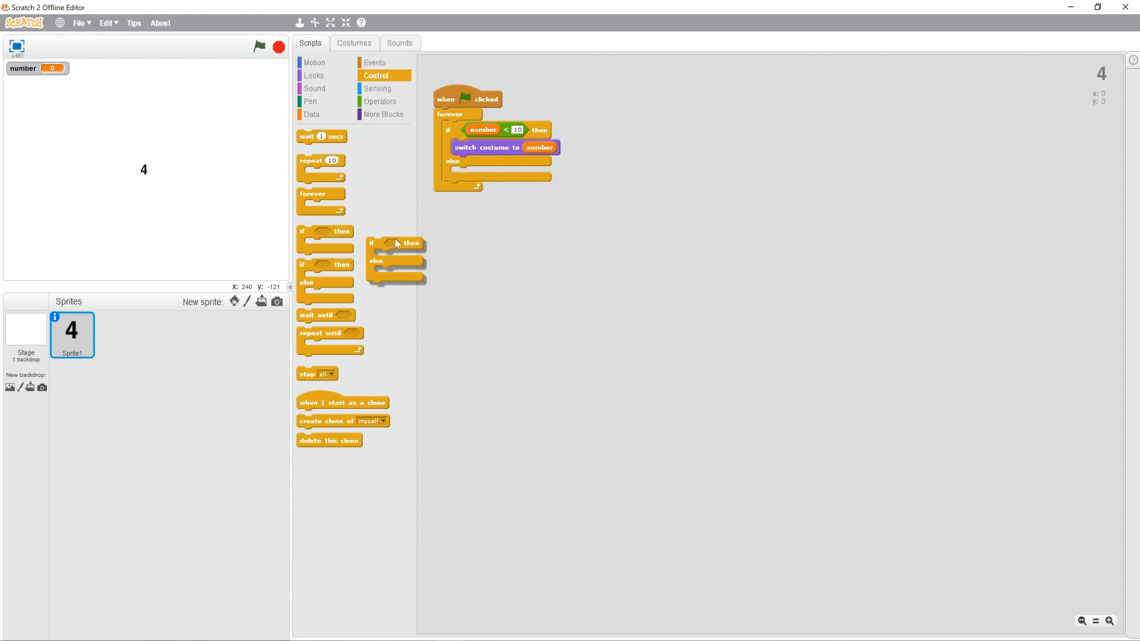
pyautogui.click(379, 101)
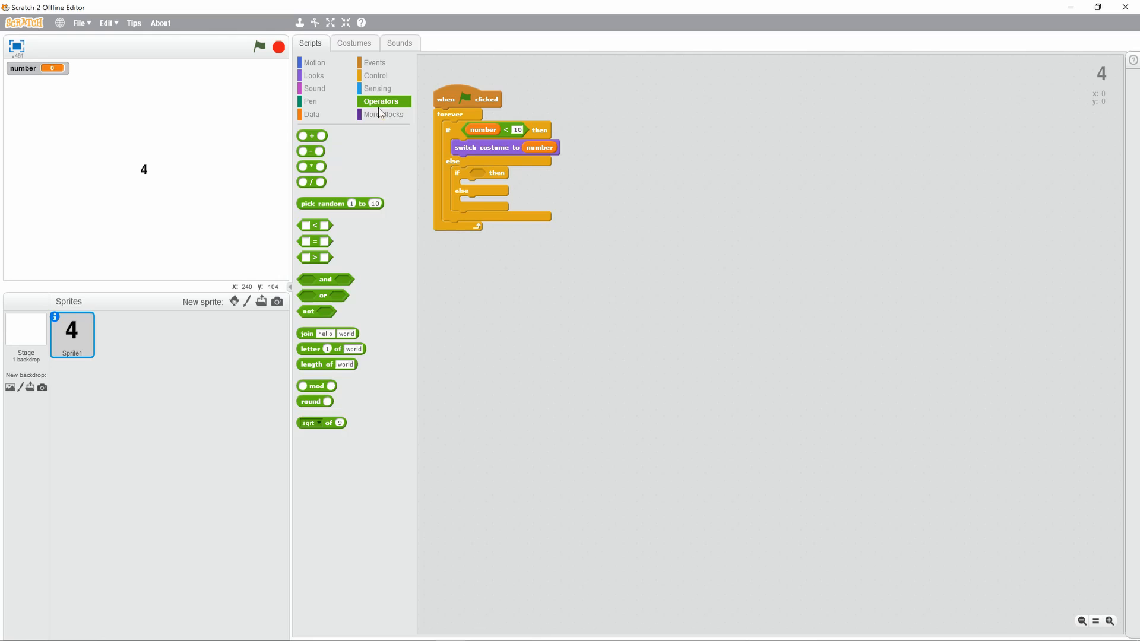
pyautogui.moveTo(314, 241); pyautogui.dragTo(473, 202)
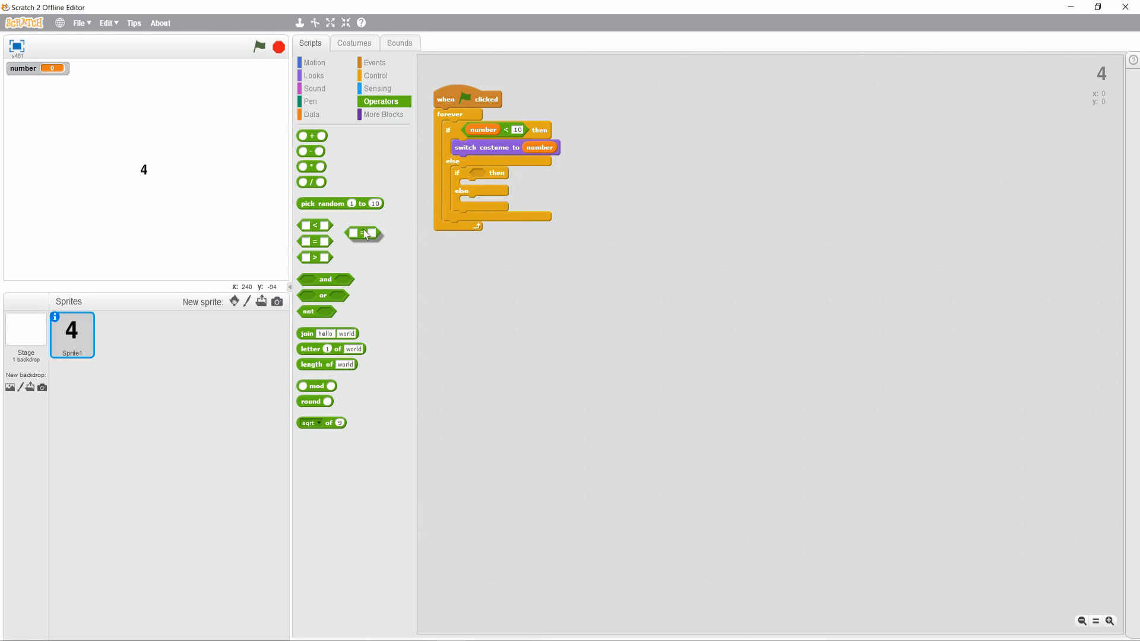
pyautogui.rightClick(518, 134)
pyautogui.write('10')
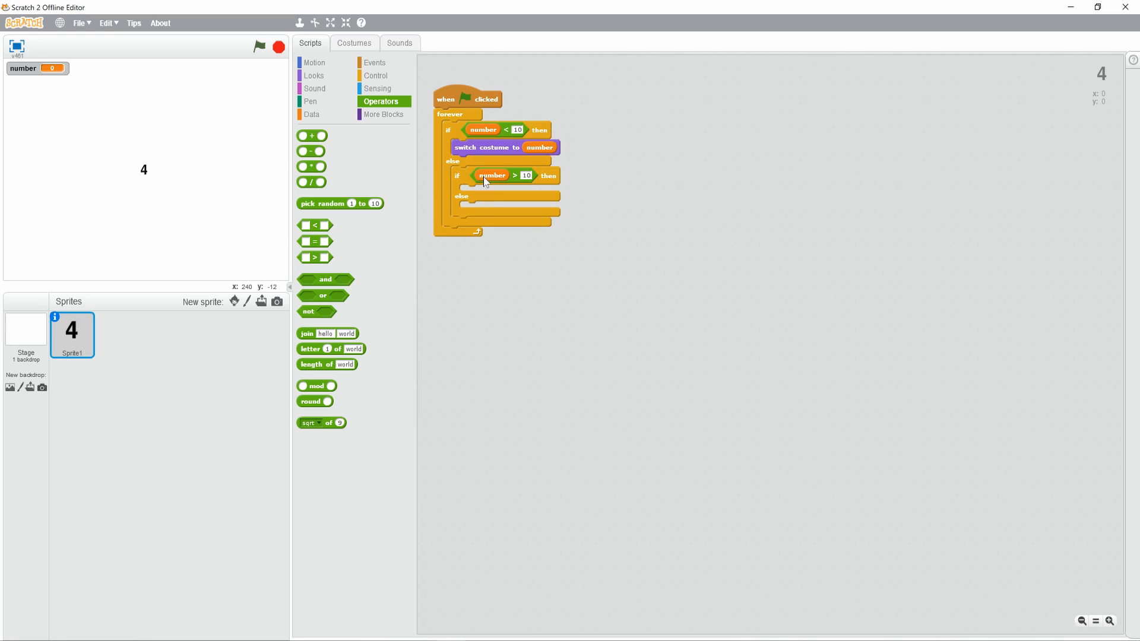
pyautogui.rightClick(483, 147)
pyautogui.write('2')
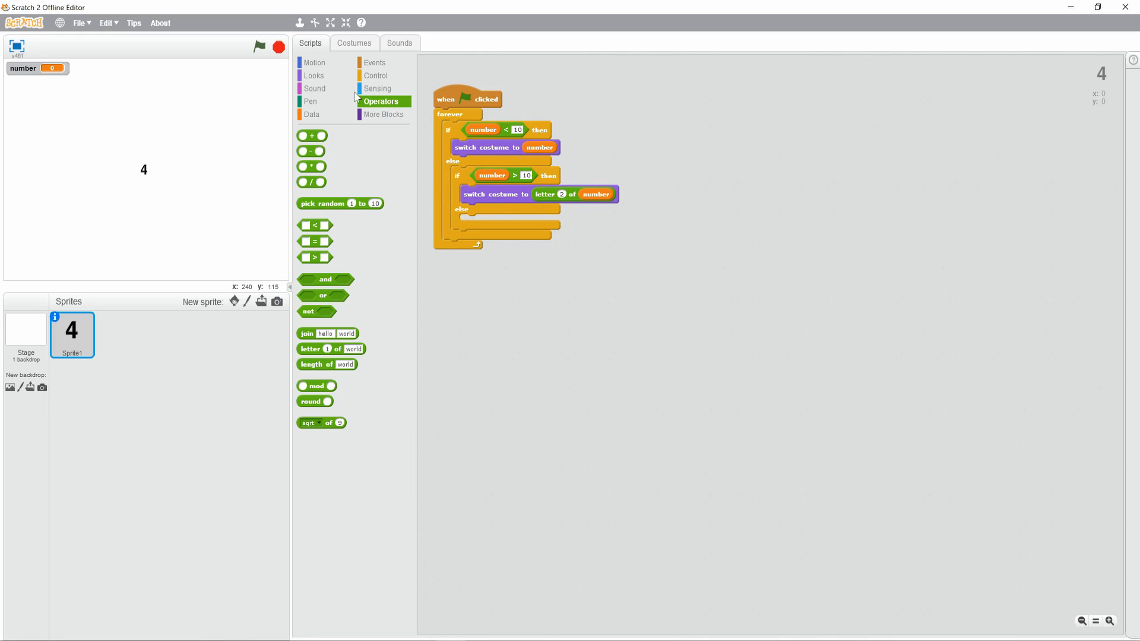
# Step: Add an inner if testing letter 2 of number = 0 that switches to costume10
pyautogui.click(314, 75)
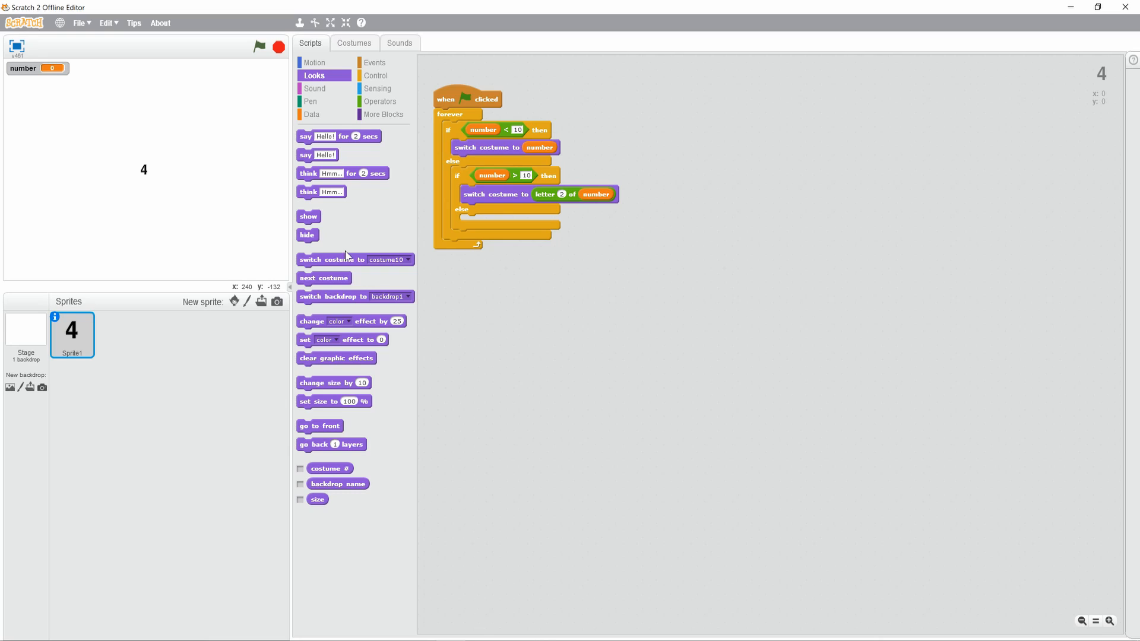
pyautogui.click(376, 75)
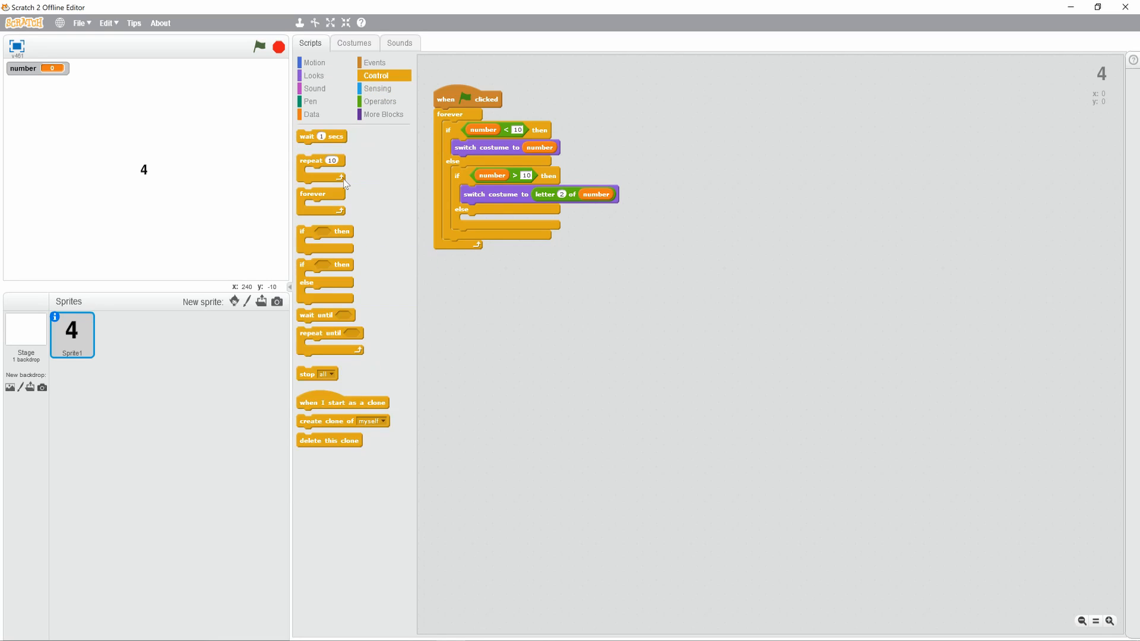
pyautogui.rightClick(514, 176)
pyautogui.write('10')
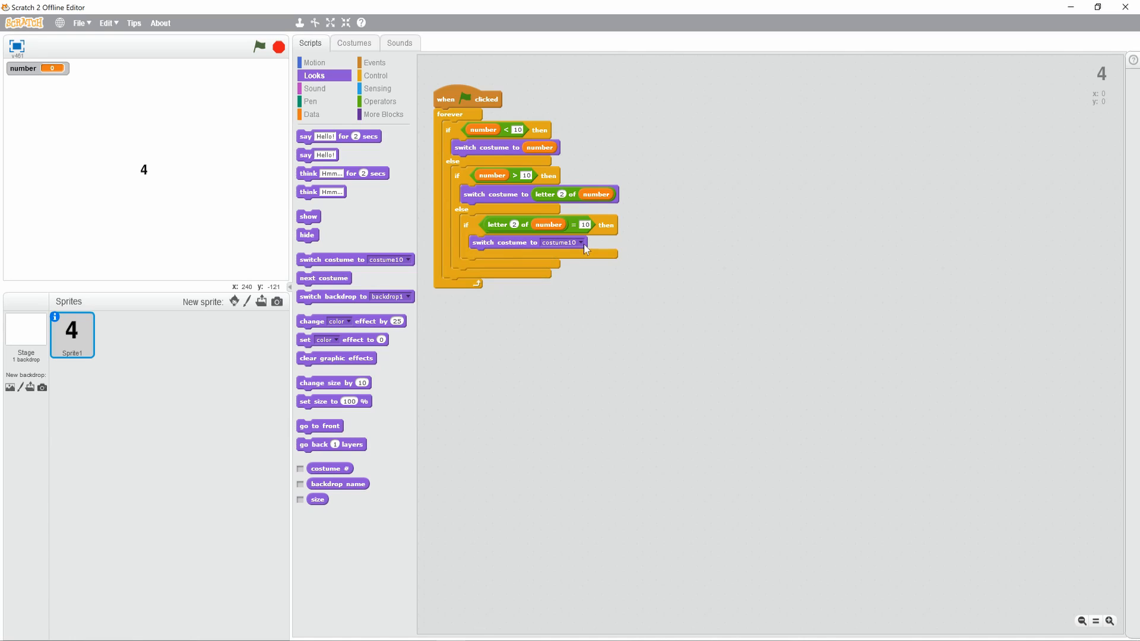
pyautogui.click(559, 242)
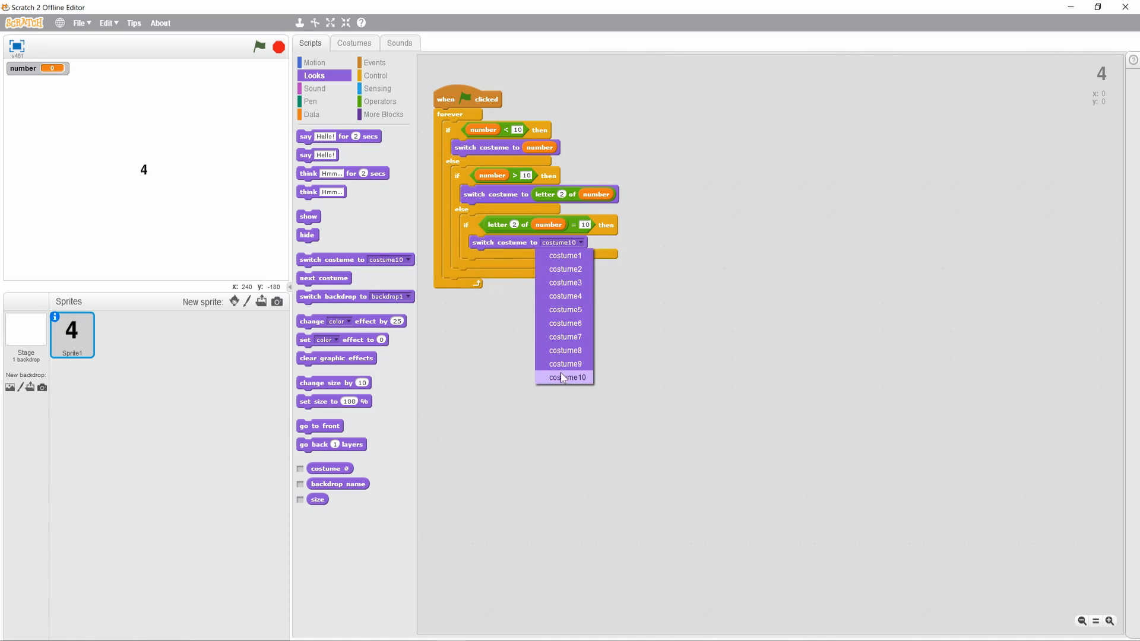
pyautogui.click(569, 377)
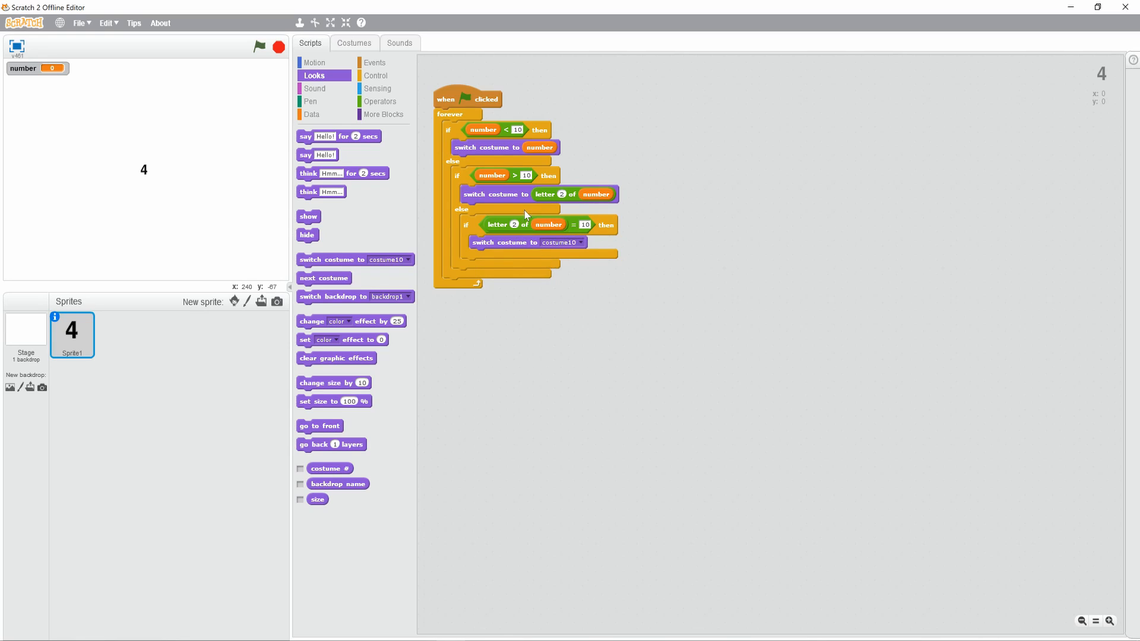
pyautogui.moveTo(551, 229)
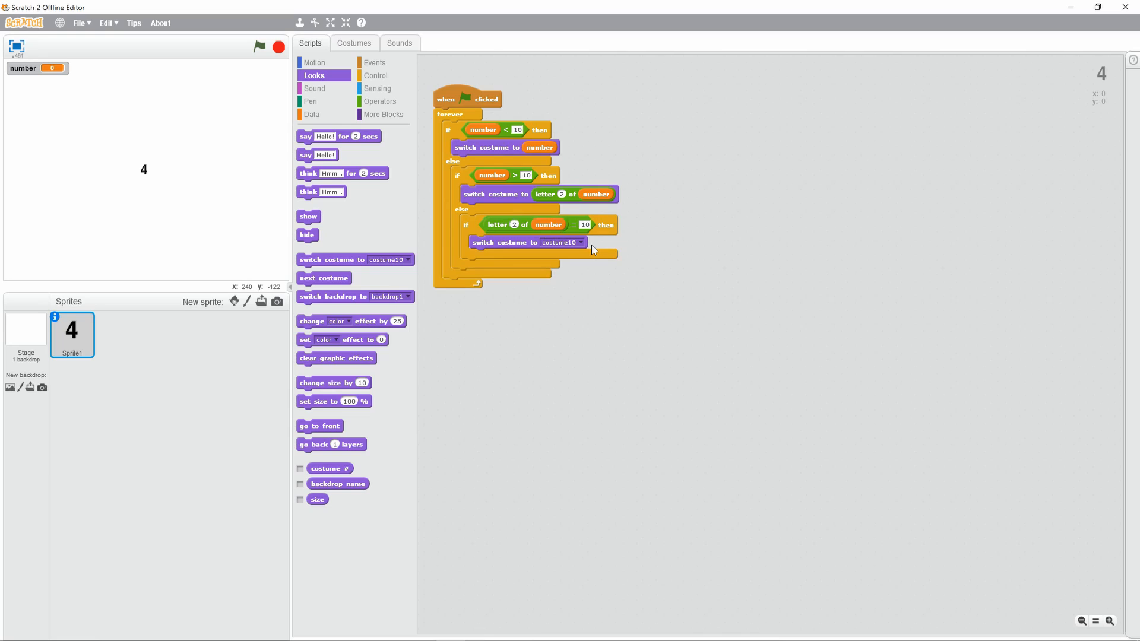
pyautogui.moveTo(219, 186)
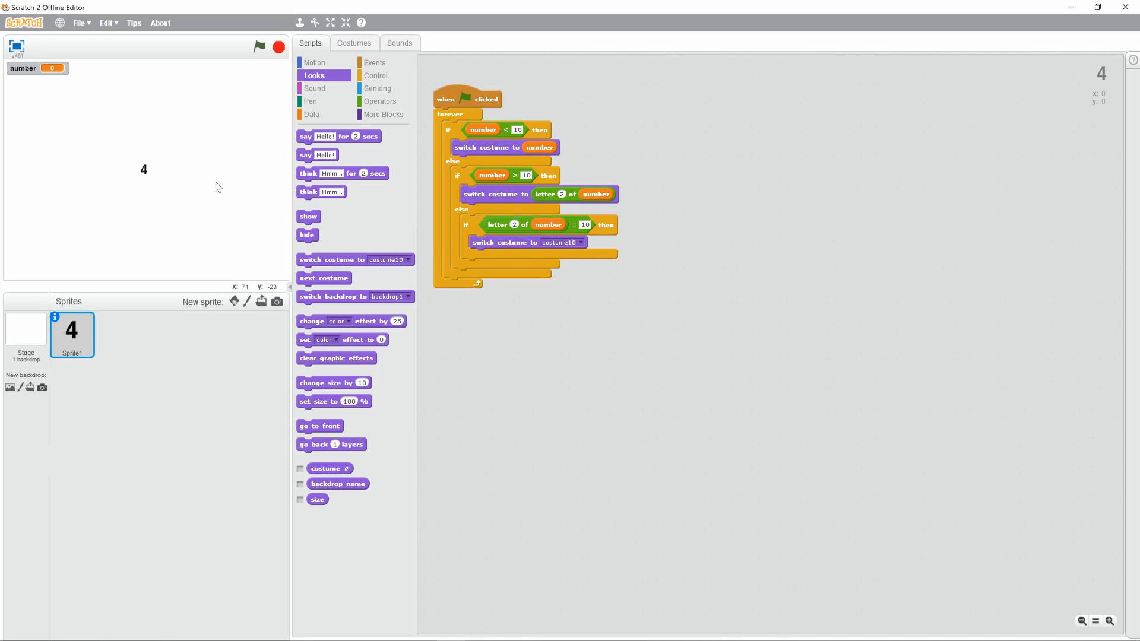
pyautogui.moveTo(597, 247)
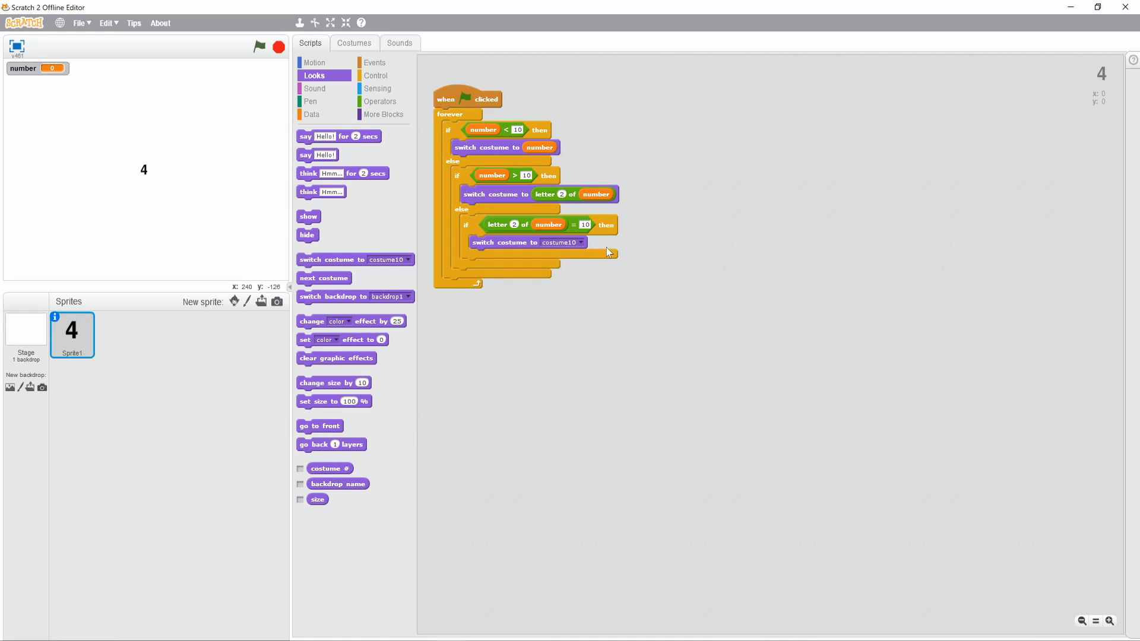
pyautogui.click(583, 225)
pyautogui.write('0')
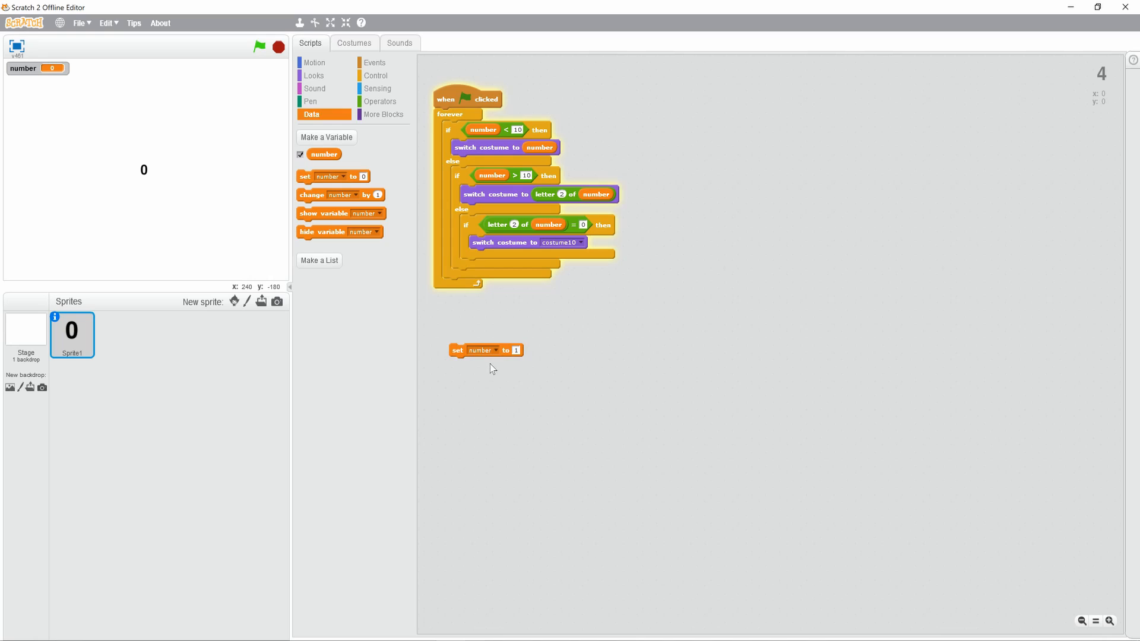
# Step: Test the digit sprite by setting number to 9, then to 3 so it displays 3
pyautogui.click(485, 350)
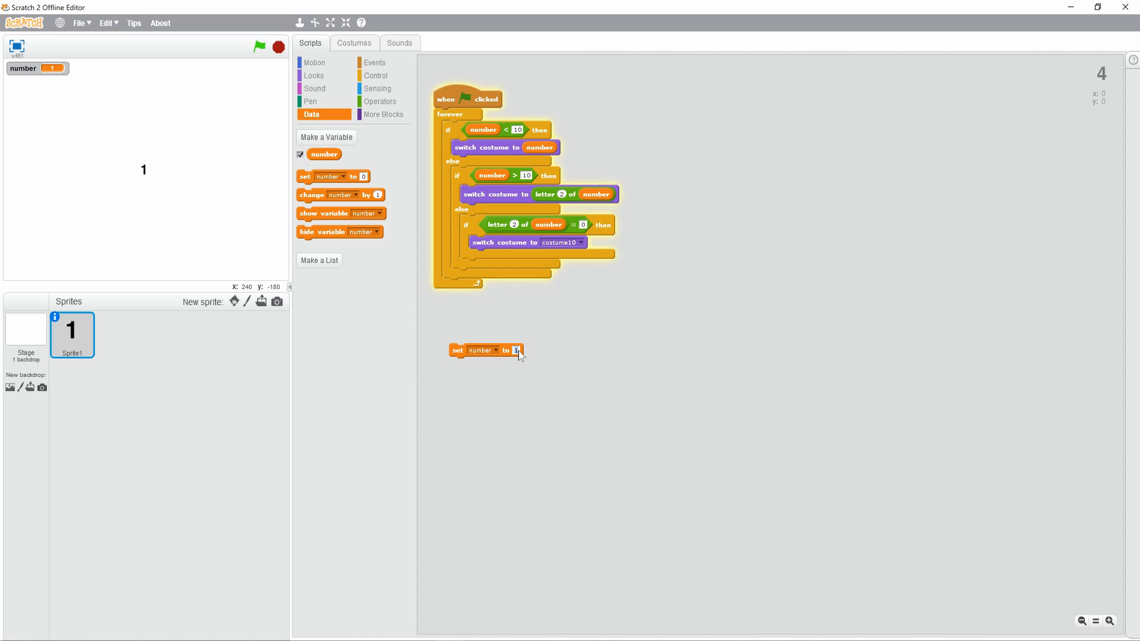
pyautogui.write('9')
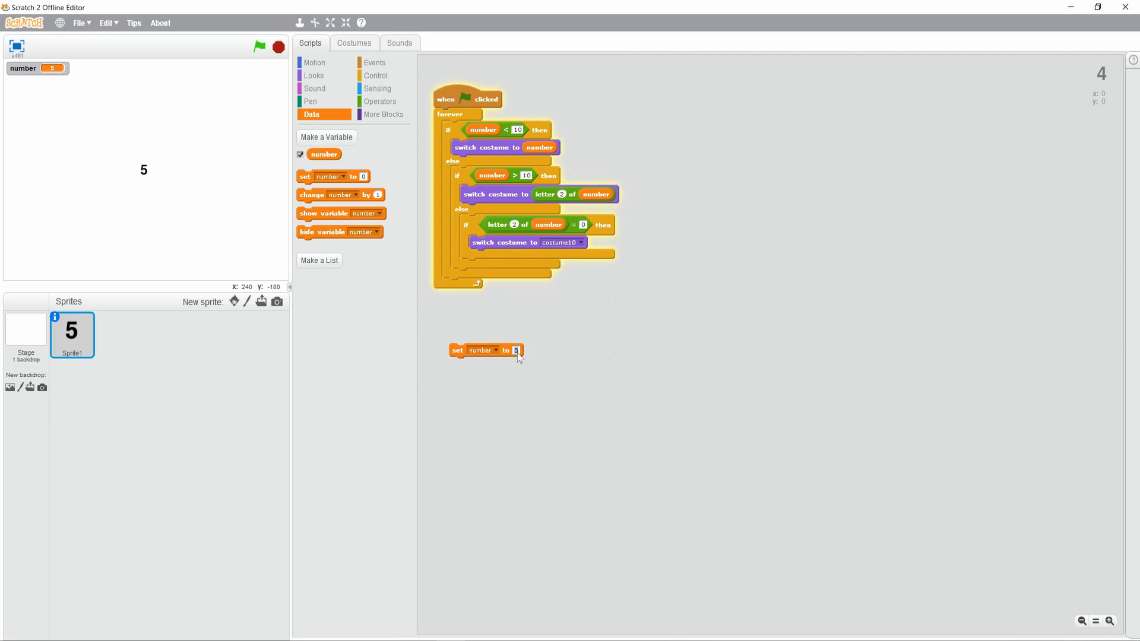
pyautogui.write('3')
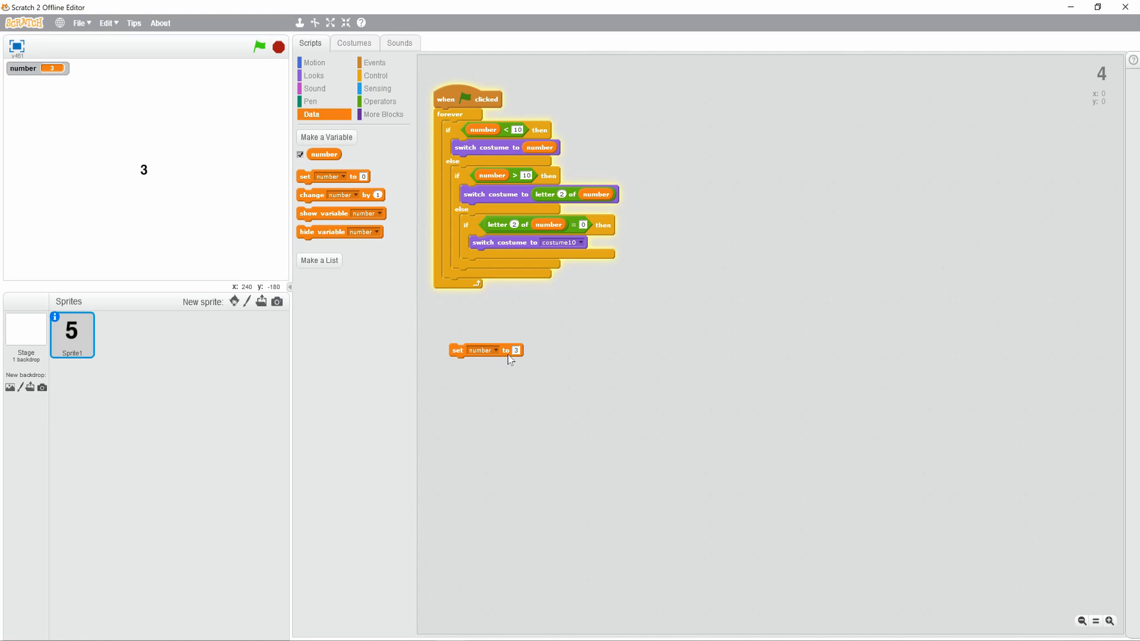
pyautogui.click(486, 350)
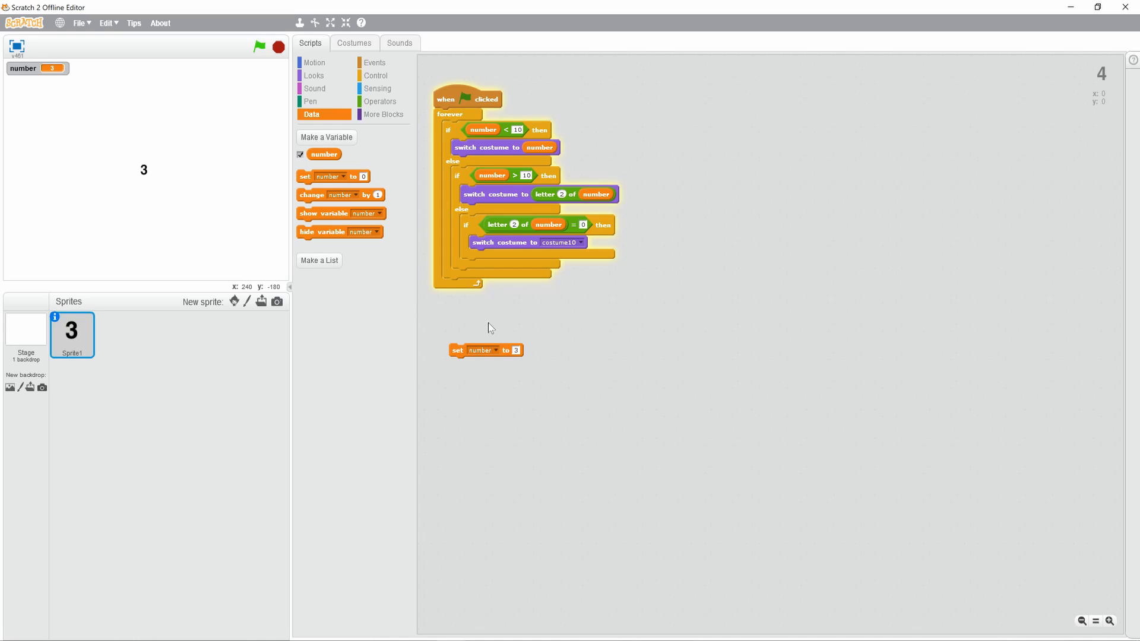
# Step: Duplicate Sprite1 as Sprite2 and place it beside the first digit so the stage shows 33
pyautogui.rightClick(71, 331)
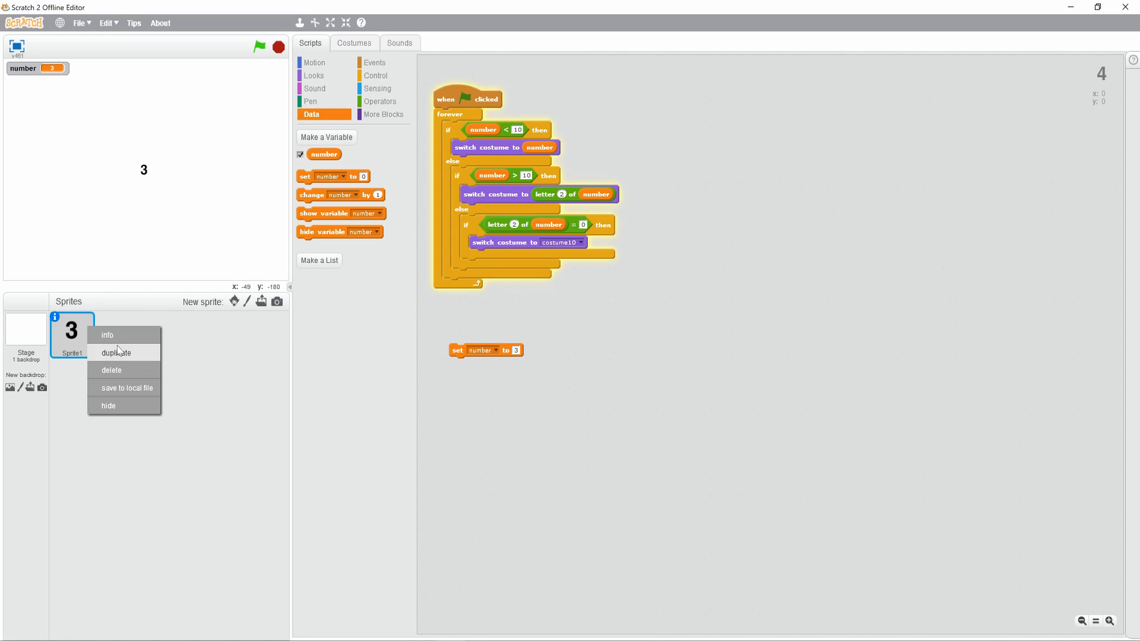
pyautogui.click(118, 352)
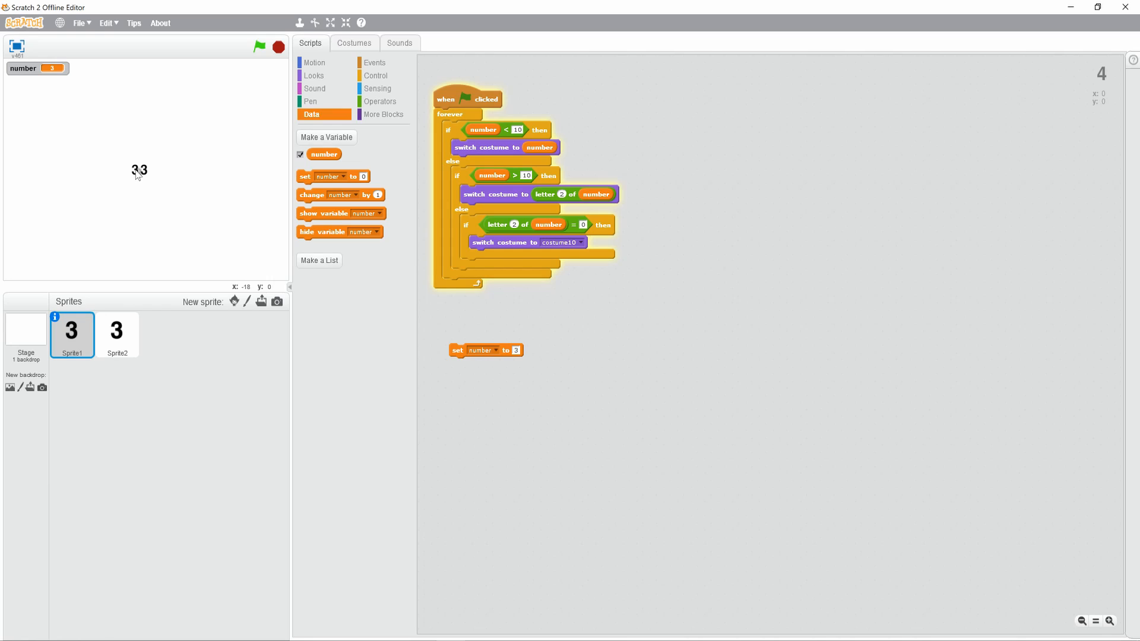
pyautogui.click(116, 331)
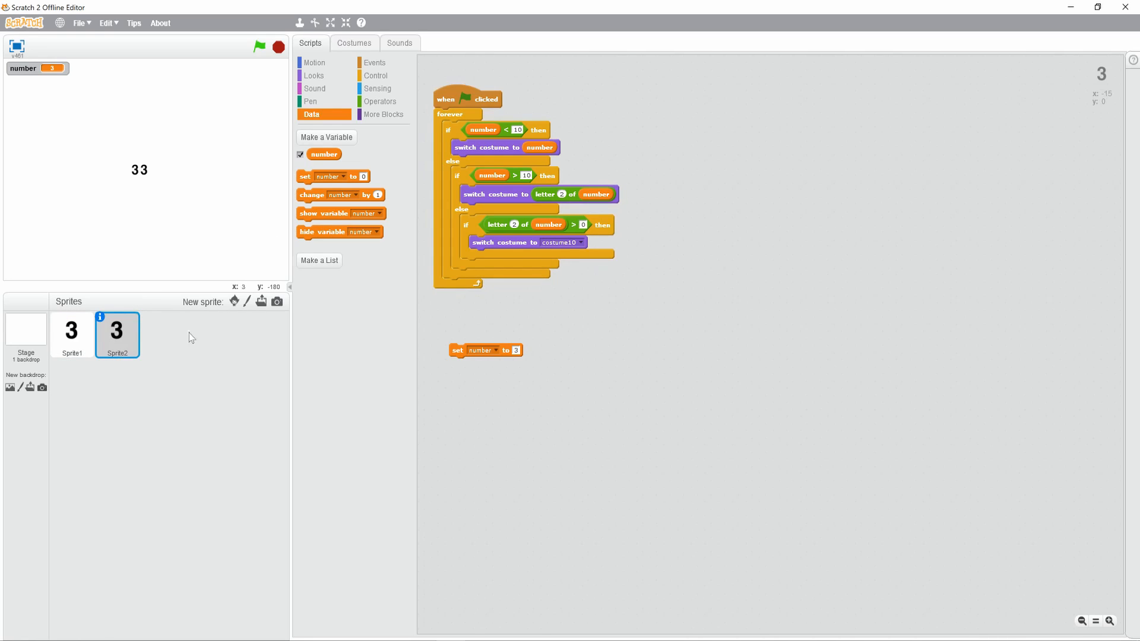
pyautogui.rightClick(703, 234)
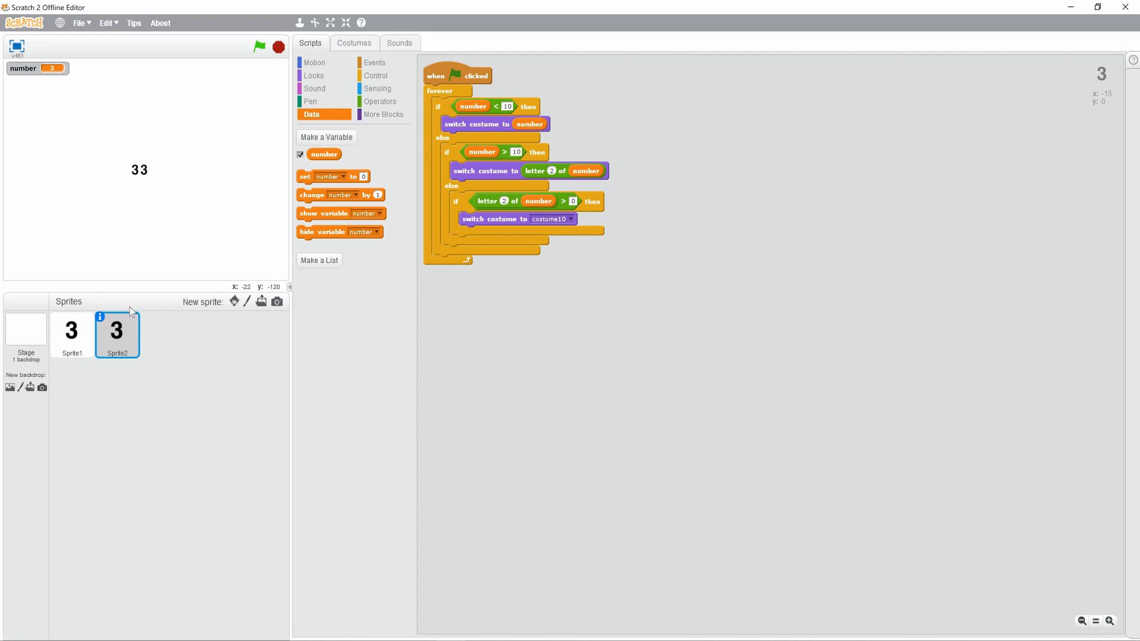
pyautogui.moveTo(112, 282)
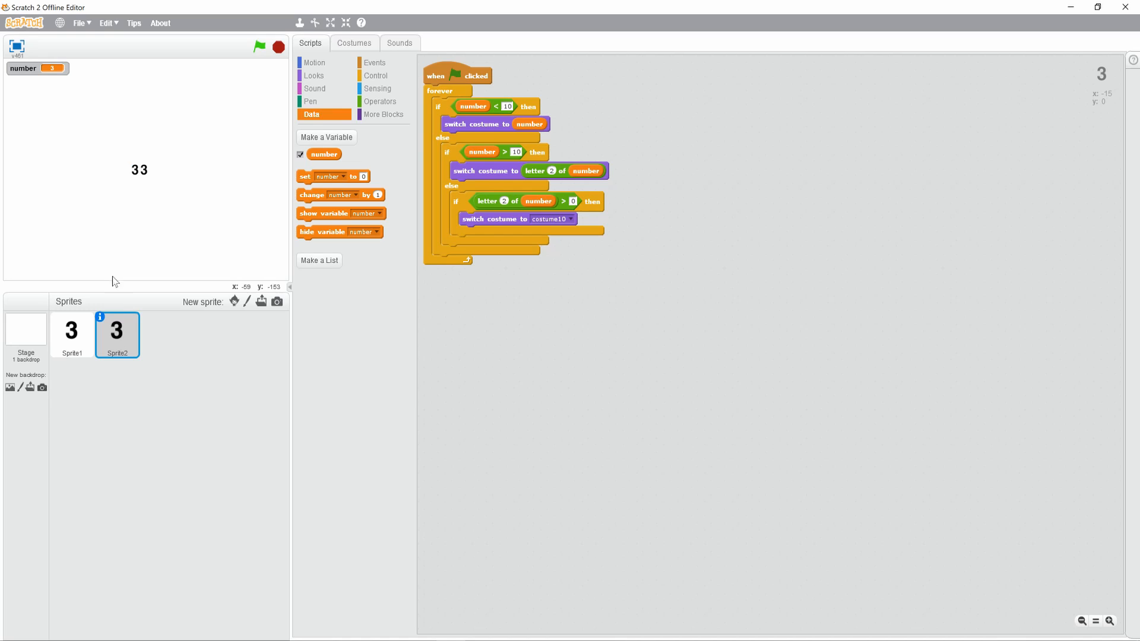
pyautogui.moveTo(134, 174)
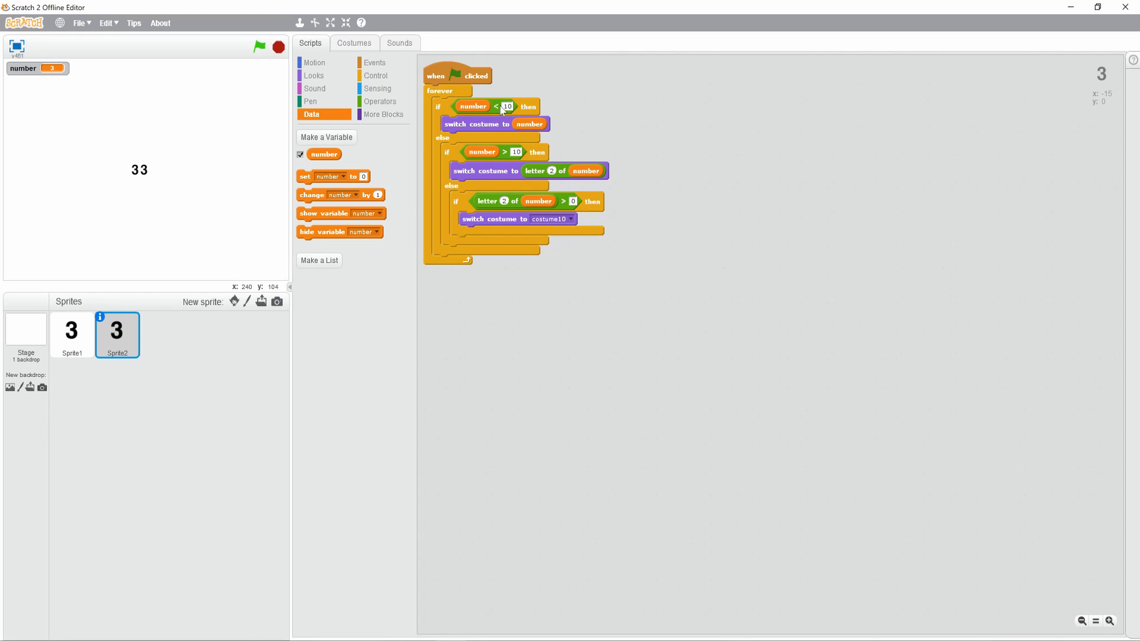
pyautogui.moveTo(542, 171)
pyautogui.write('1')
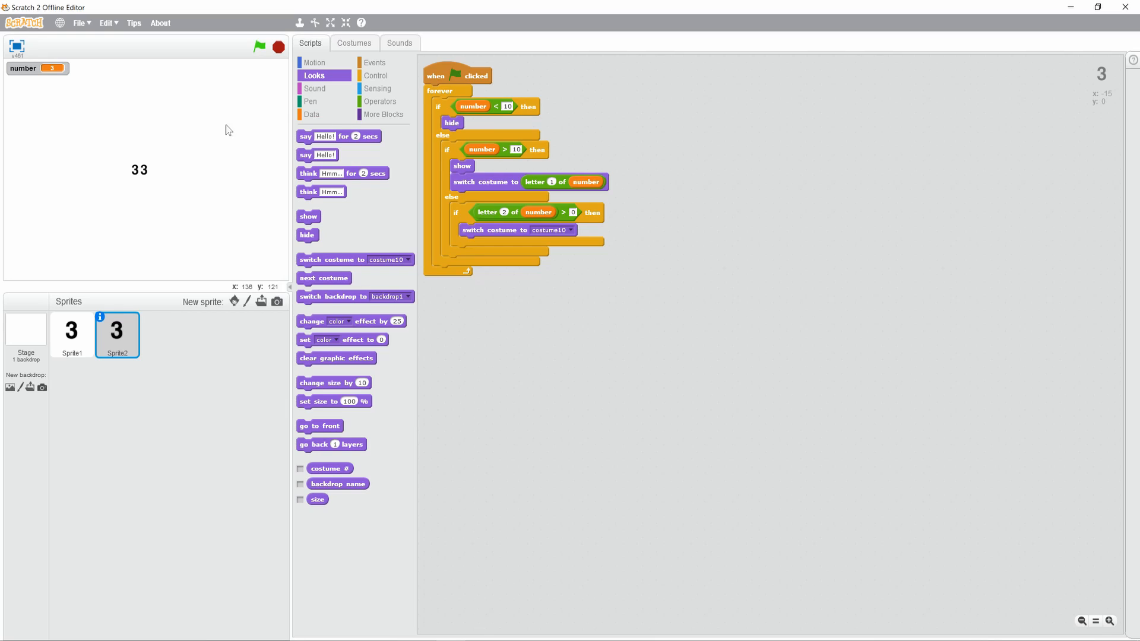
# Step: Give Sprite2 hide/show branches using letter 1 of number and a set number to 10 block
pyautogui.click(312, 114)
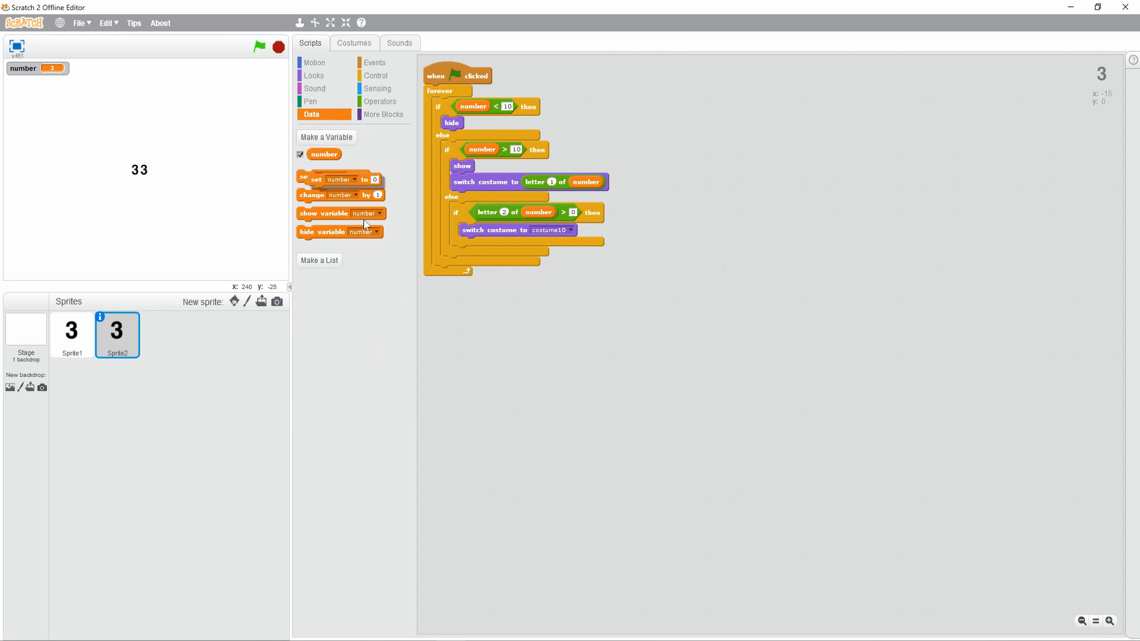
pyautogui.moveTo(333, 179); pyautogui.dragTo(544, 326)
pyautogui.write('10')
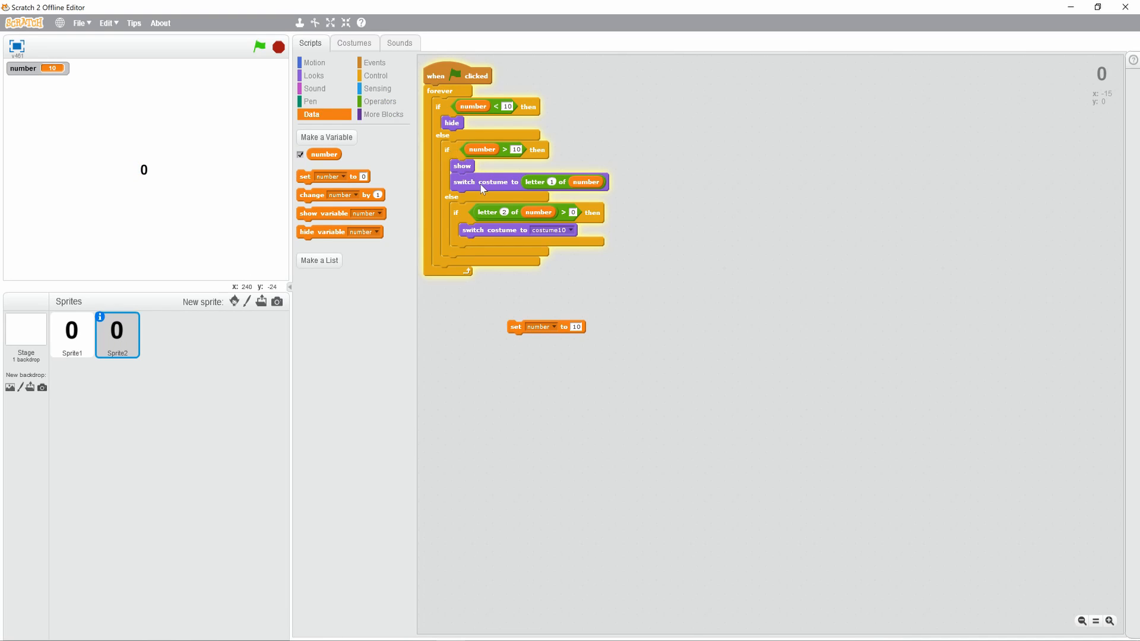
pyautogui.moveTo(462, 166); pyautogui.dragTo(663, 194)
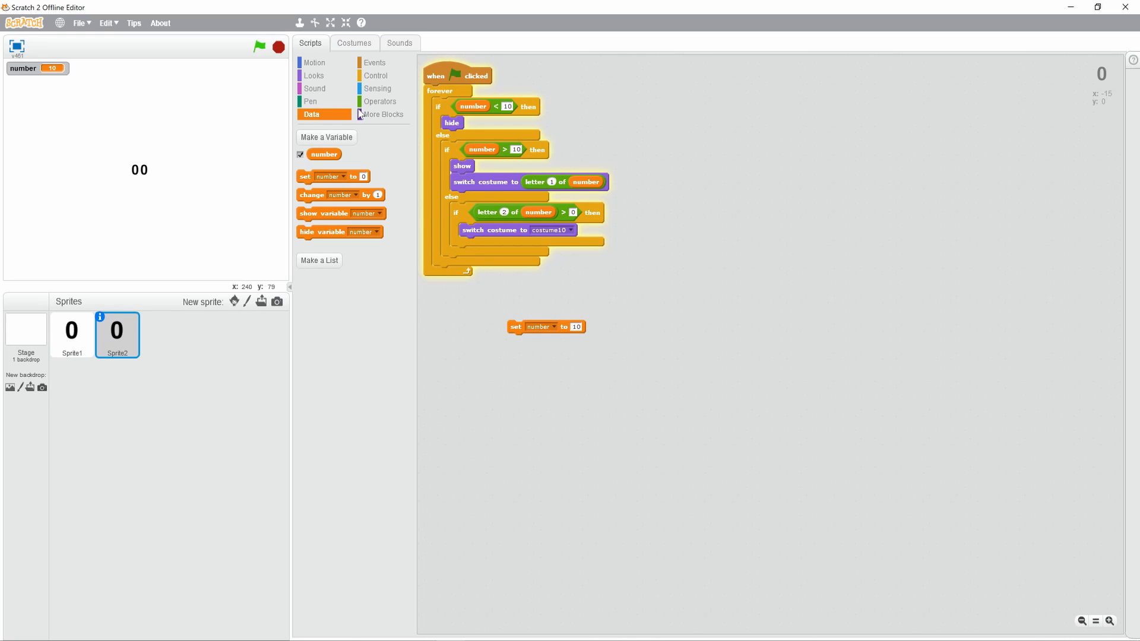
# Step: Extend Sprite2's condition with or number = 10 and test values 11, 21 and 30
pyautogui.click(379, 101)
pyautogui.write('11')
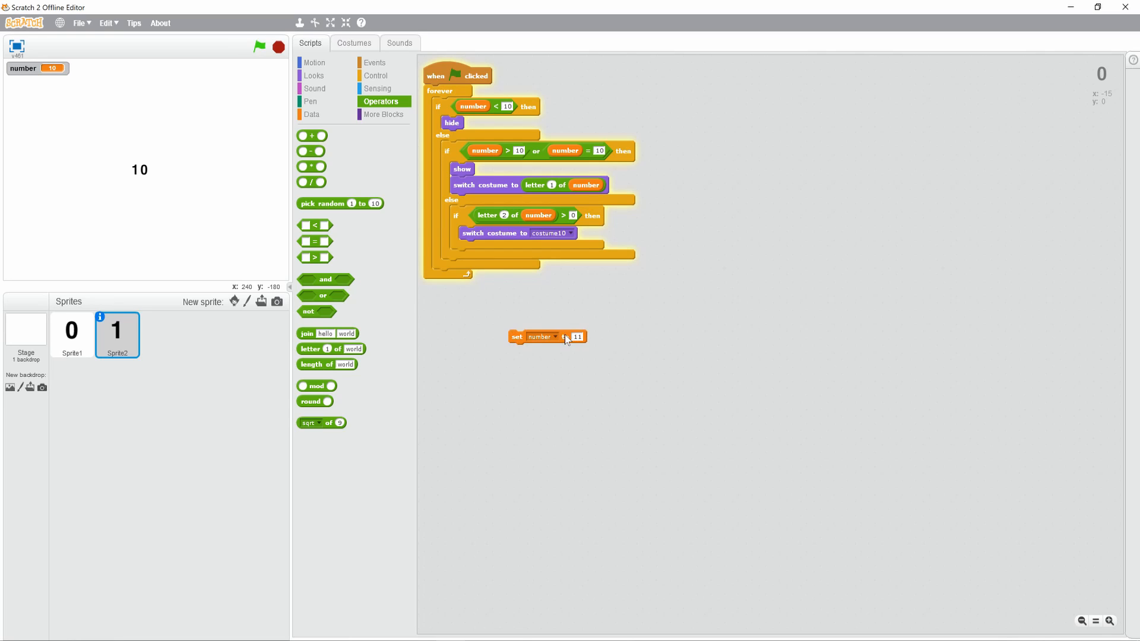
pyautogui.click(546, 336)
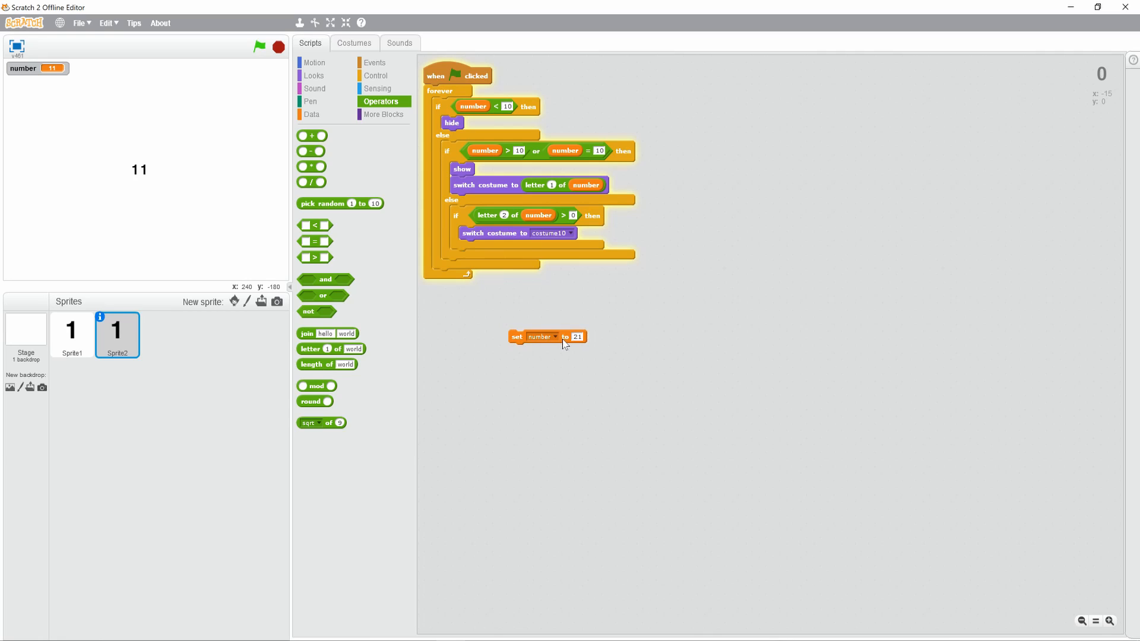
pyautogui.click(577, 336)
pyautogui.write('20')
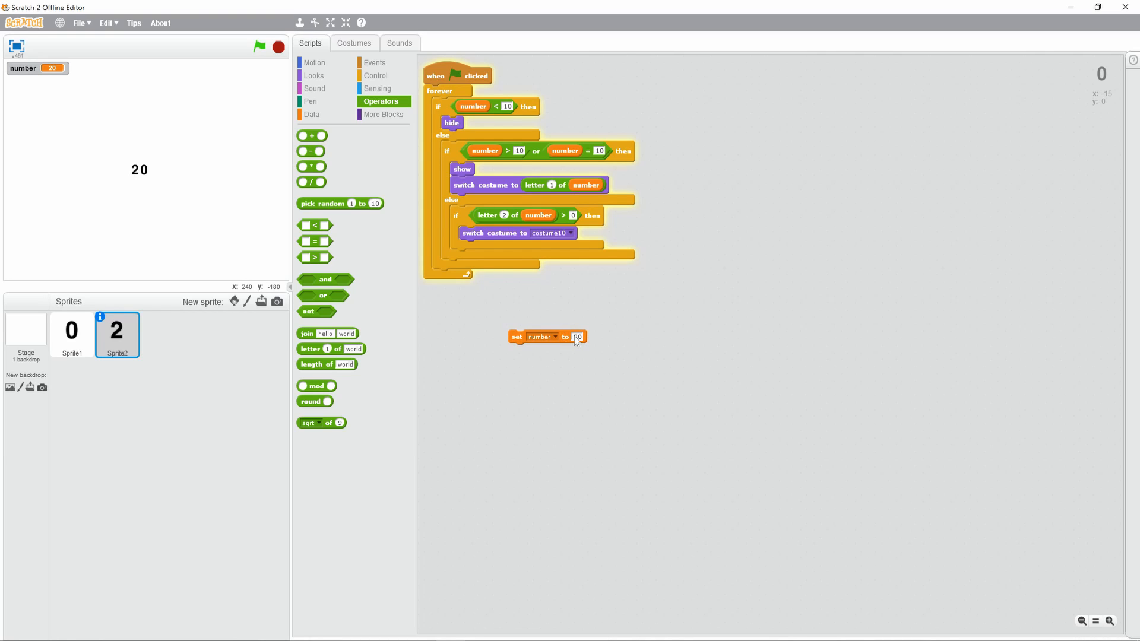
pyautogui.write('30')
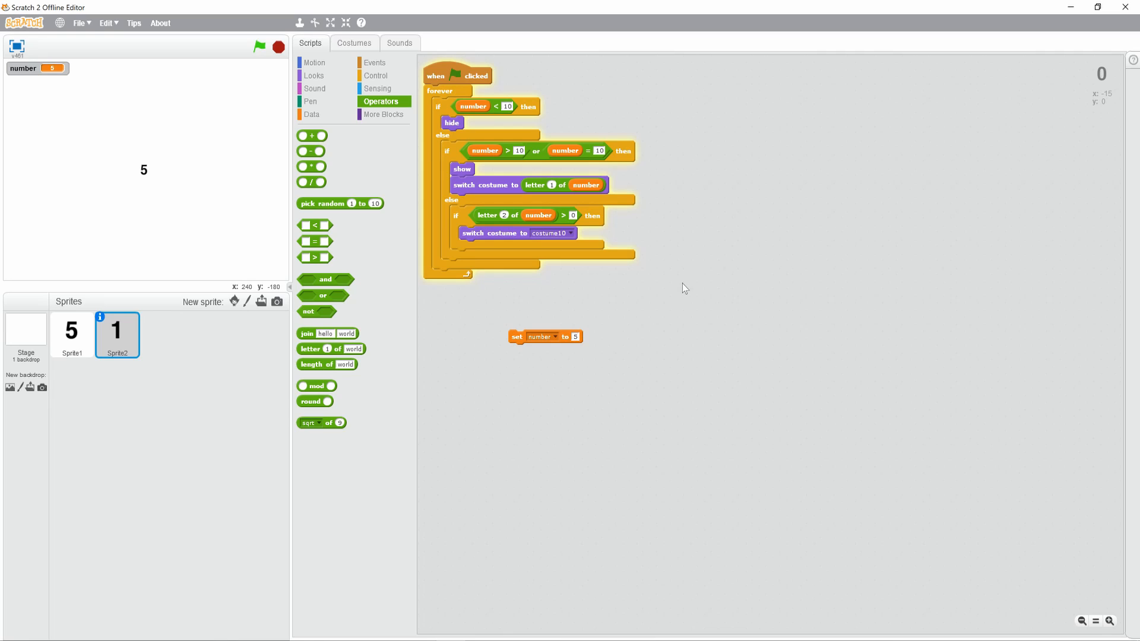
pyautogui.moveTo(160, 181)
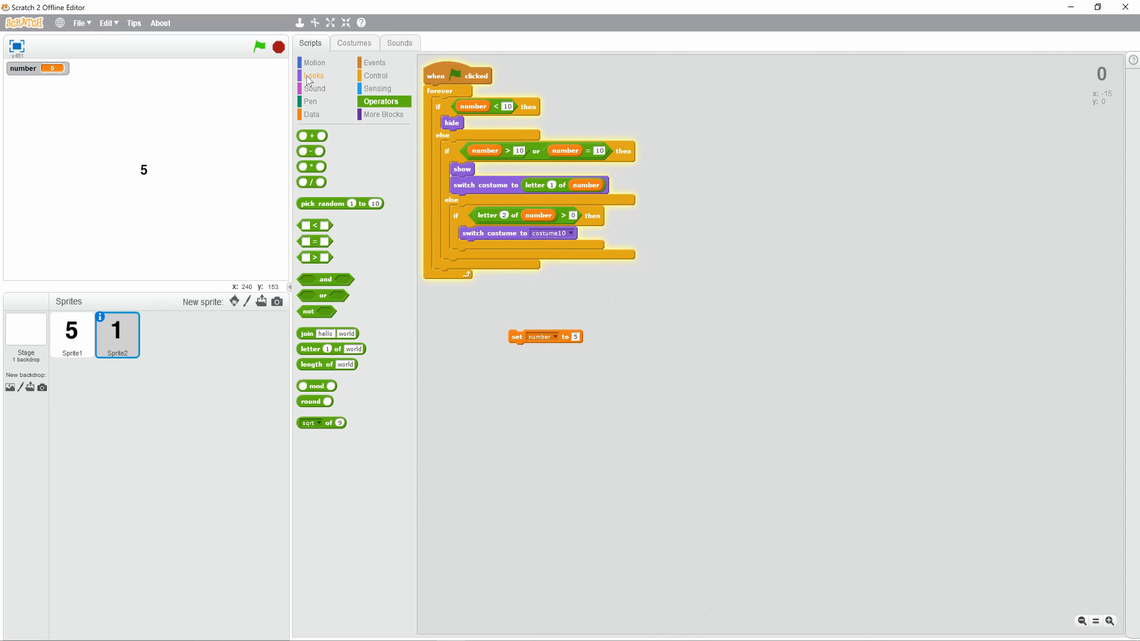
# Step: Set both digit sprites to 300% size, number to 99, and space the digits apart on the stage
pyautogui.click(314, 75)
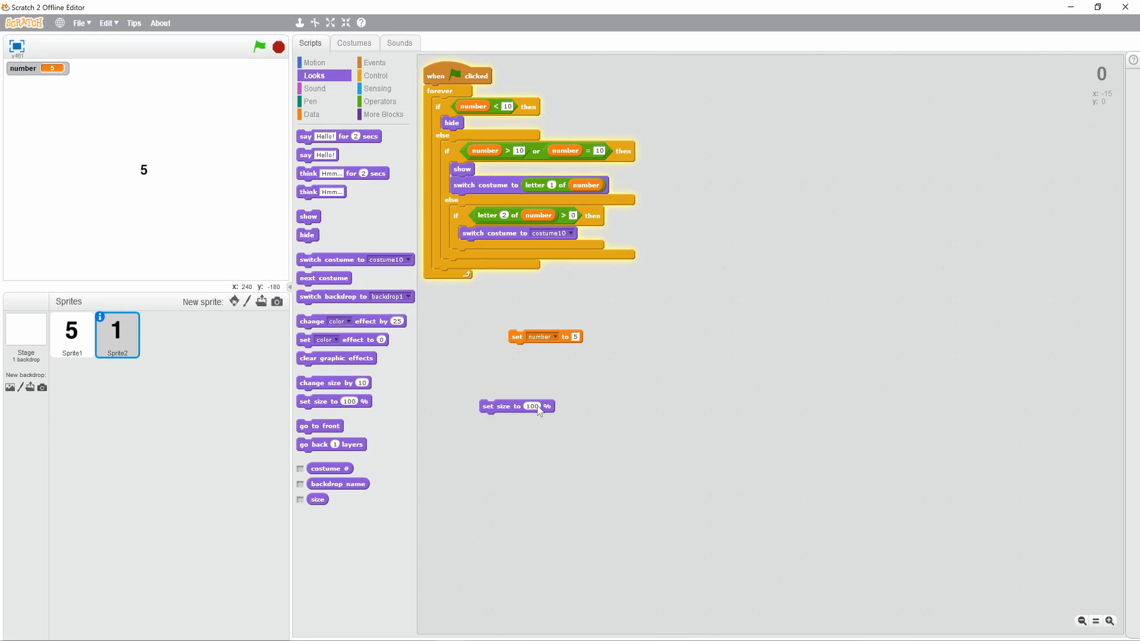
pyautogui.write('300')
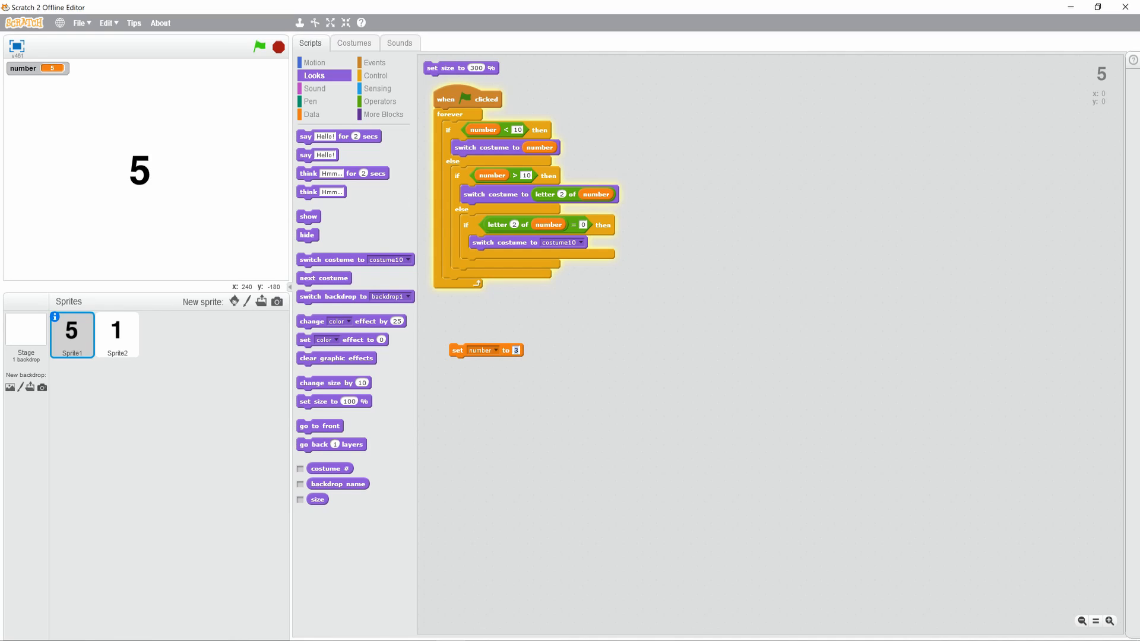
pyautogui.write('99')
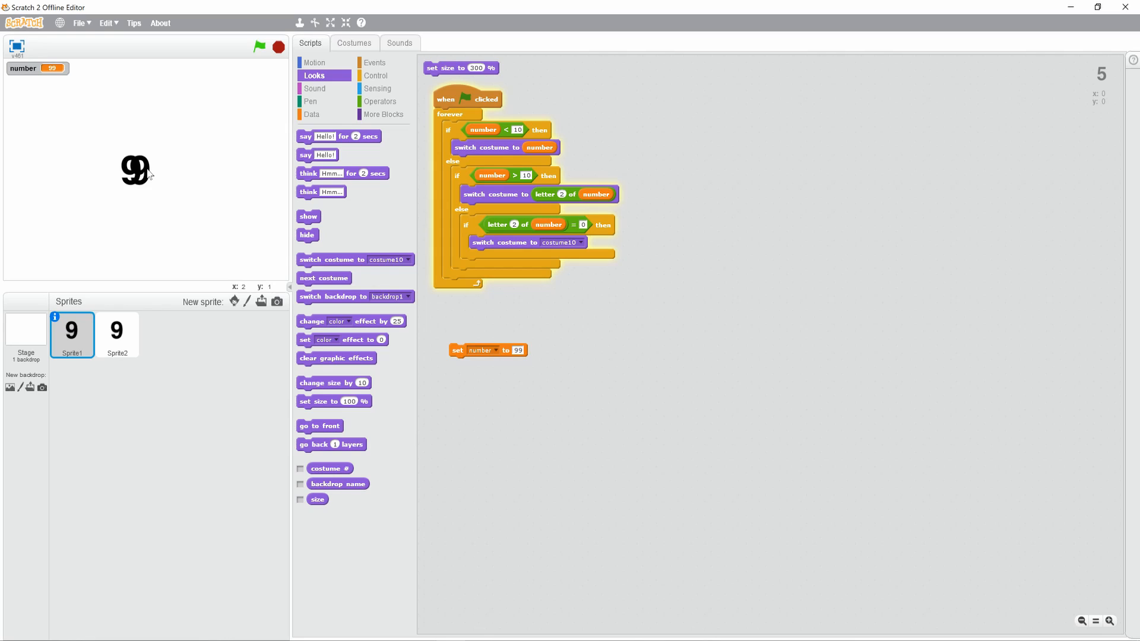
pyautogui.moveTo(135, 168); pyautogui.dragTo(143, 172)
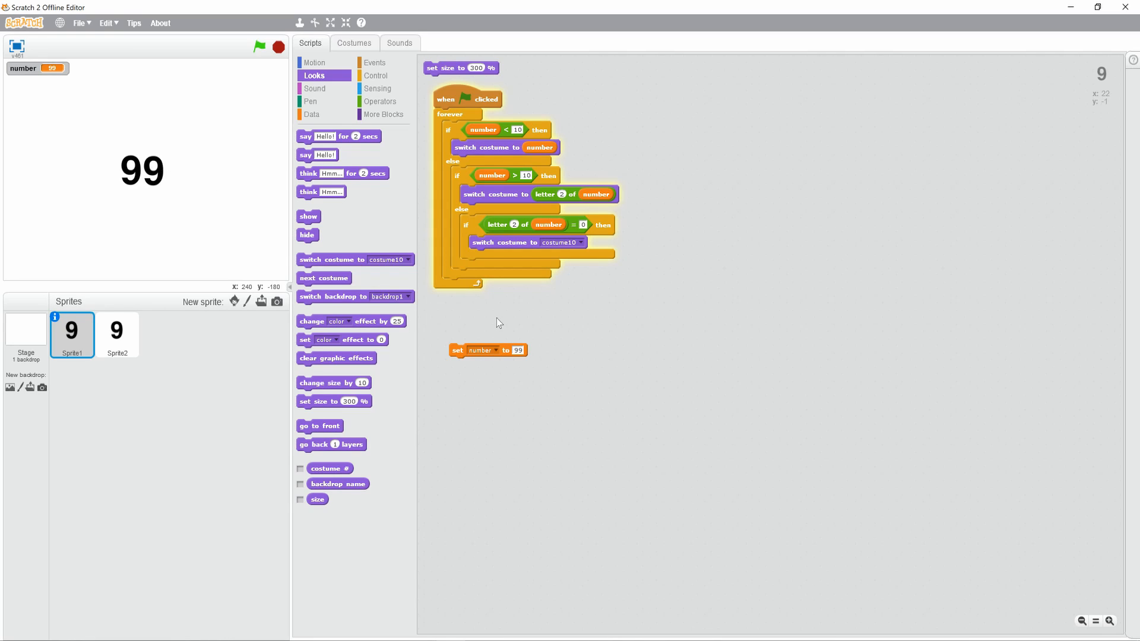
pyautogui.moveTo(352, 482)
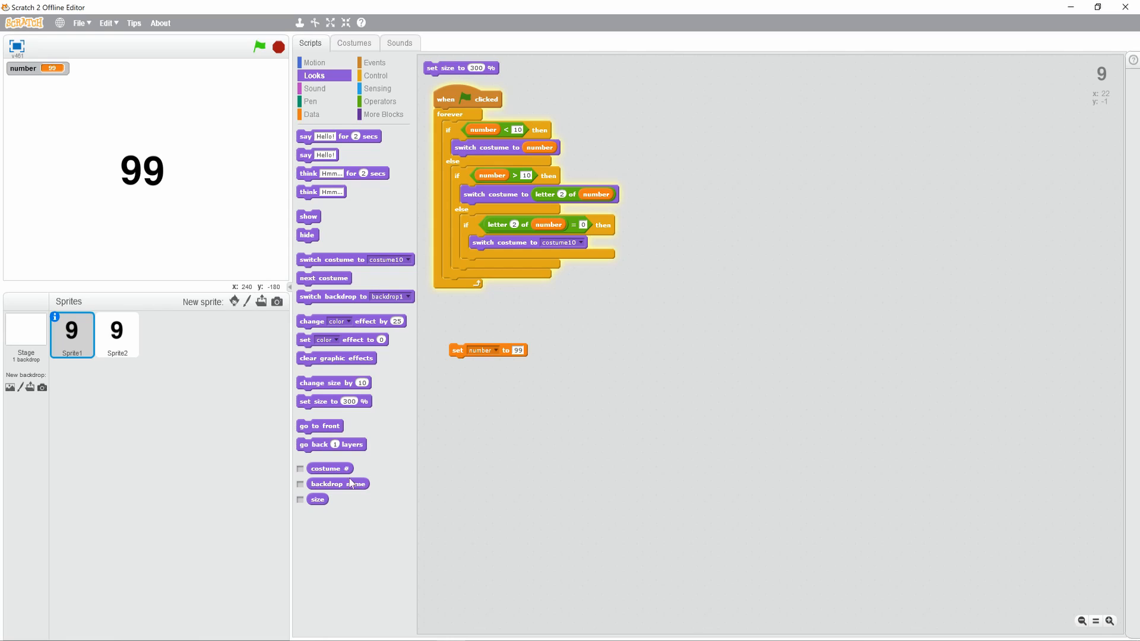
pyautogui.moveTo(306, 422)
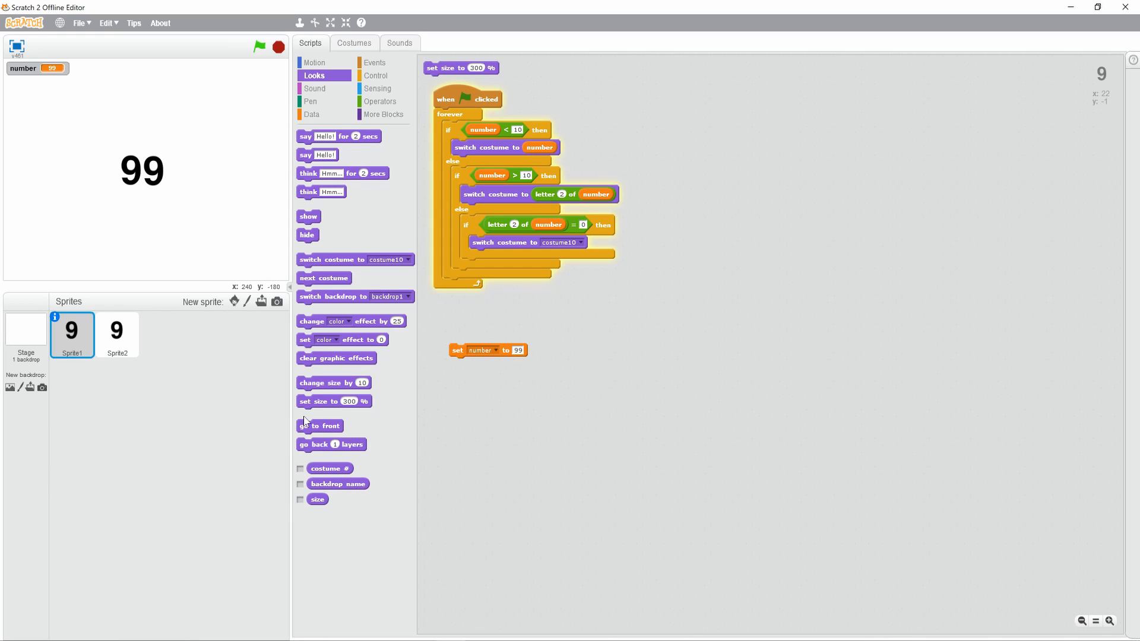
pyautogui.click(310, 100)
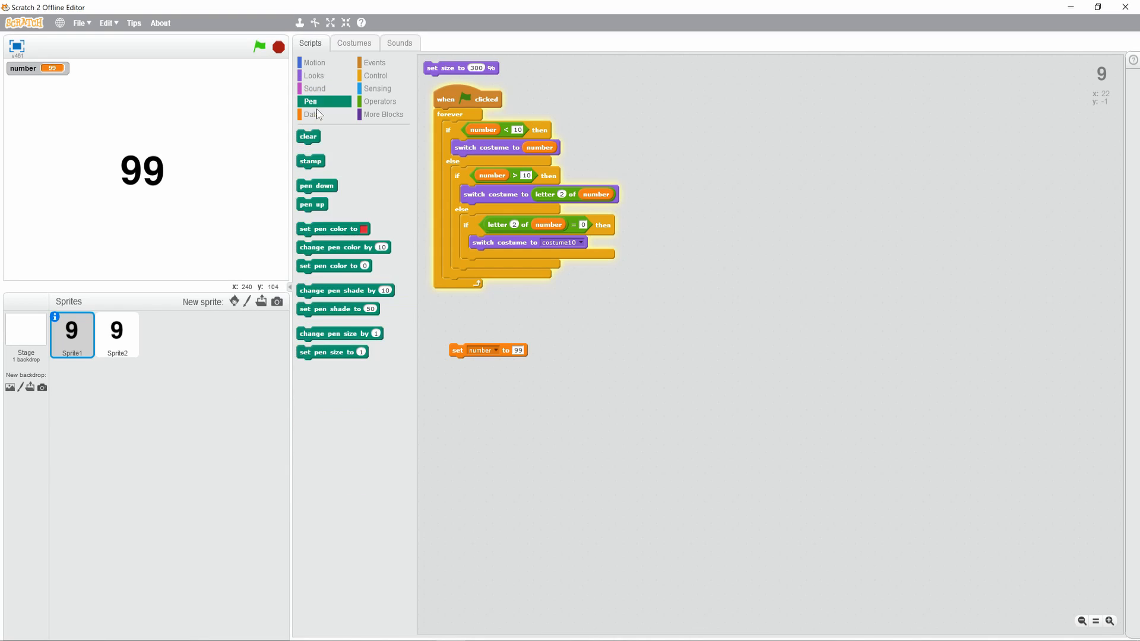
pyautogui.click(312, 114)
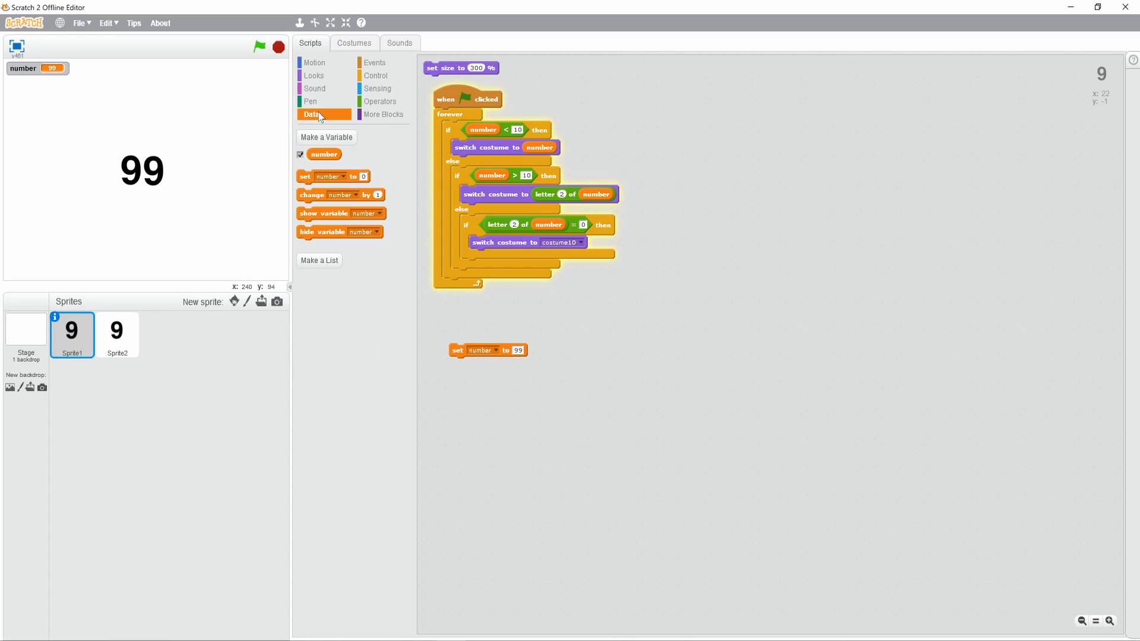